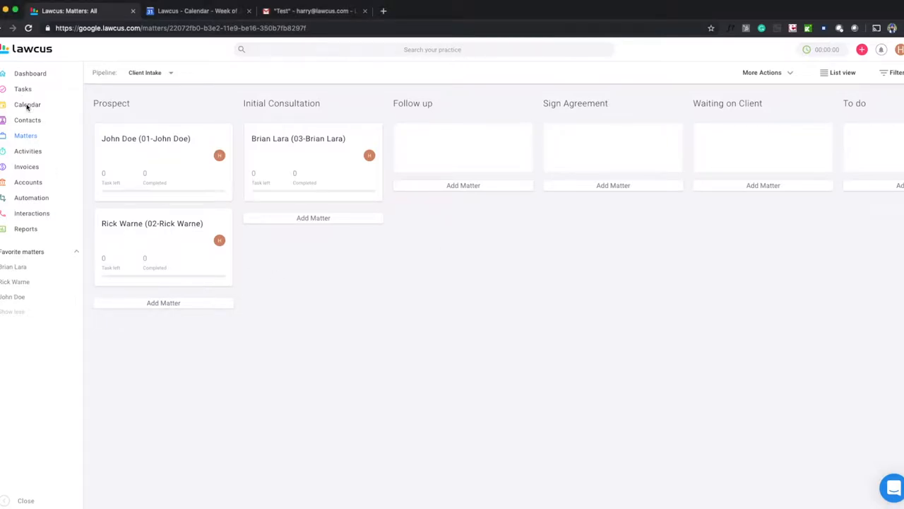
{"action": "left_click", "coordinate": [27, 104]}
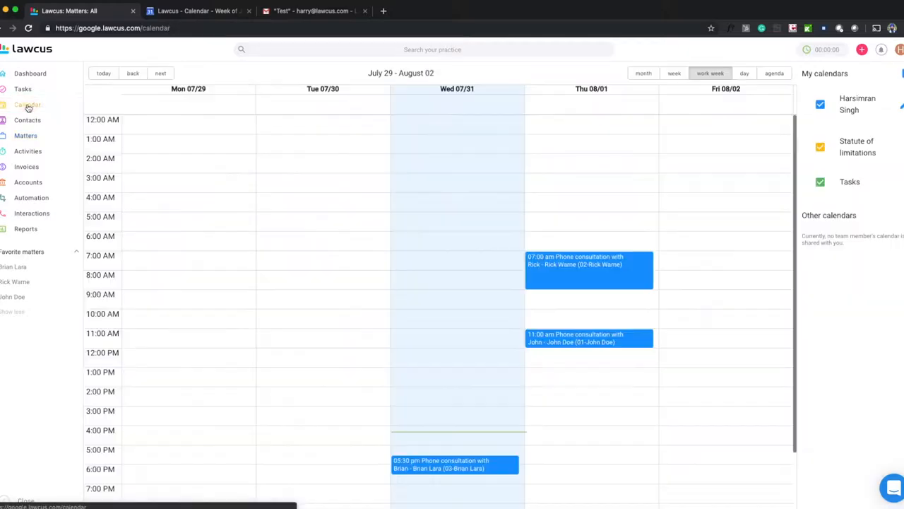
{"action": "left_click", "coordinate": [27, 104]}
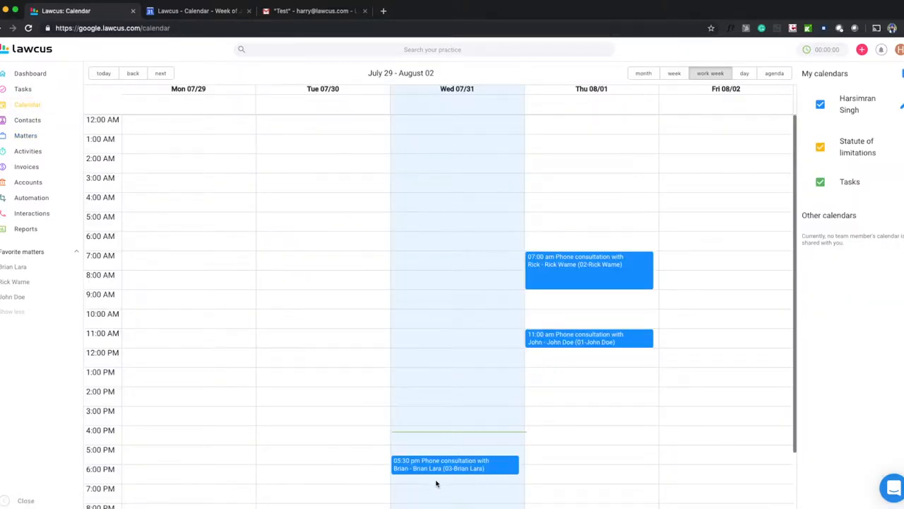
{"action": "mouse_move", "coordinate": [576, 253]}
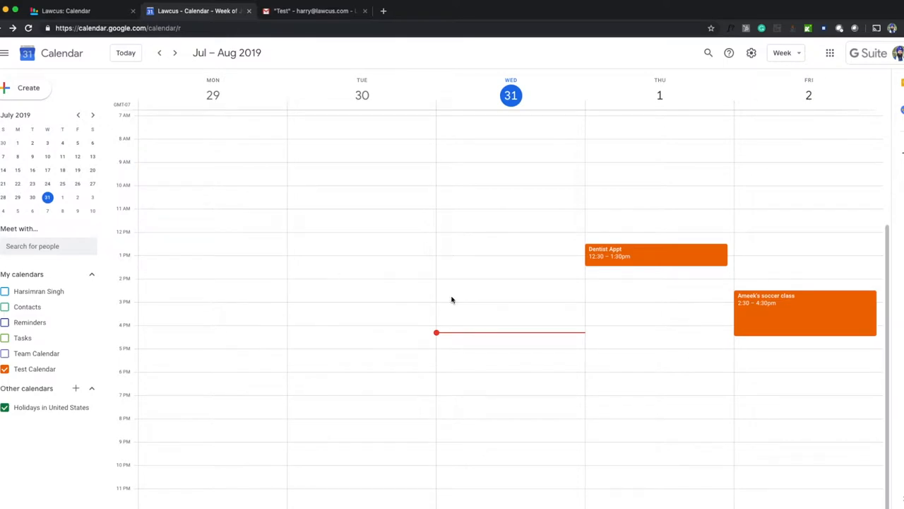
{"action": "mouse_move", "coordinate": [672, 271]}
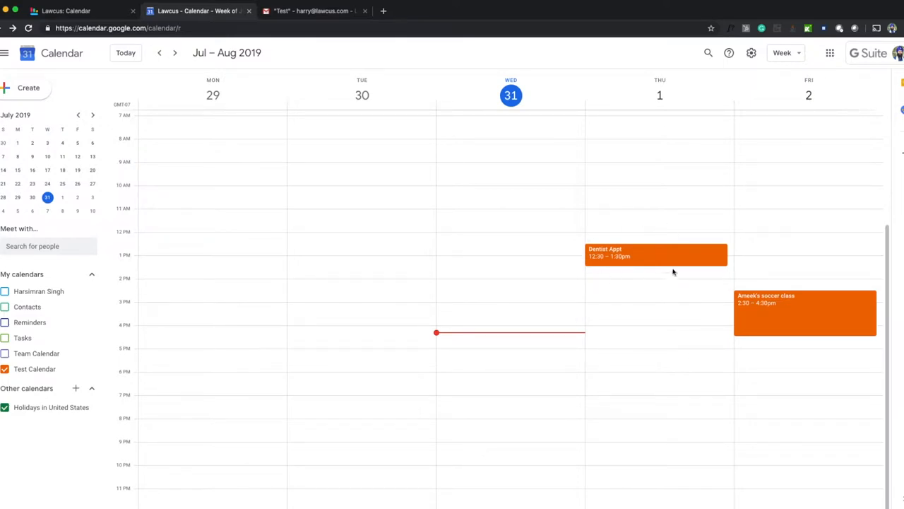
{"action": "mouse_move", "coordinate": [780, 288]}
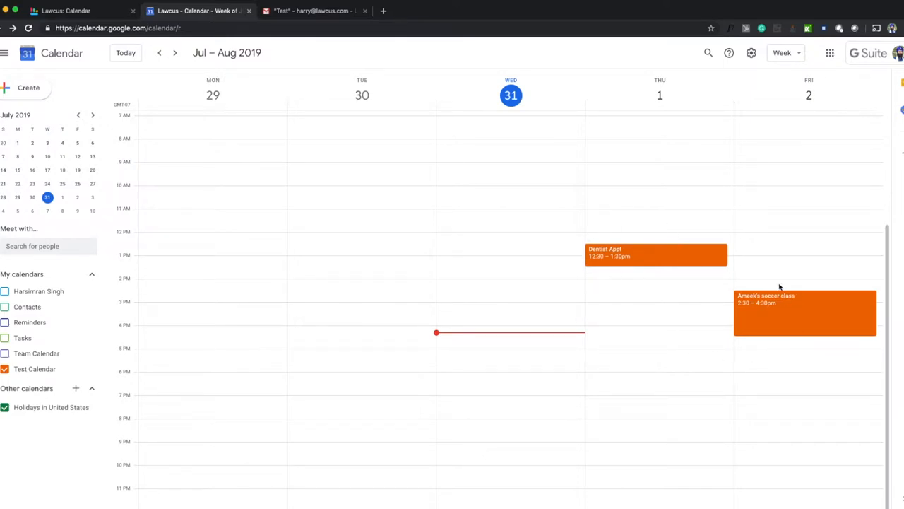
{"action": "mouse_move", "coordinate": [377, 225]}
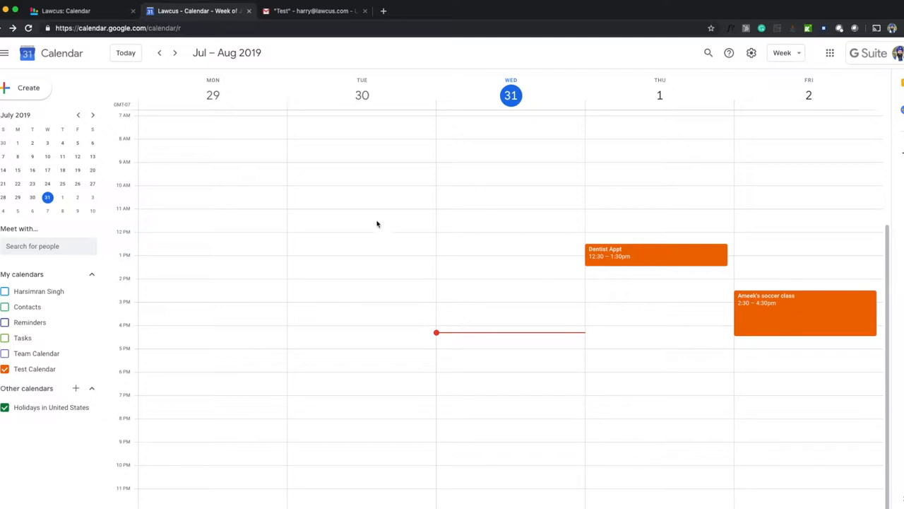
Review the three emails under Gmail's Test label, then return to Lawcus
{"action": "left_click", "coordinate": [310, 12]}
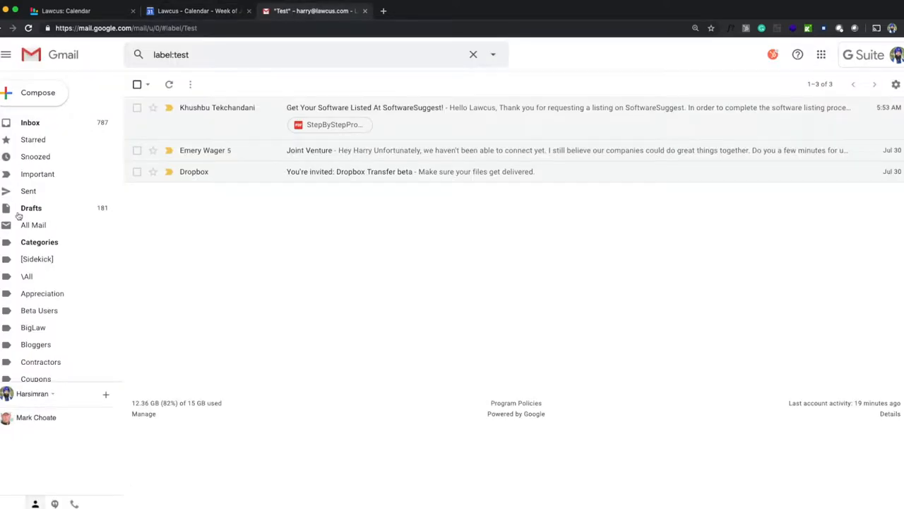
{"action": "scroll", "scroll_direction": "down", "scroll_amount": 3}
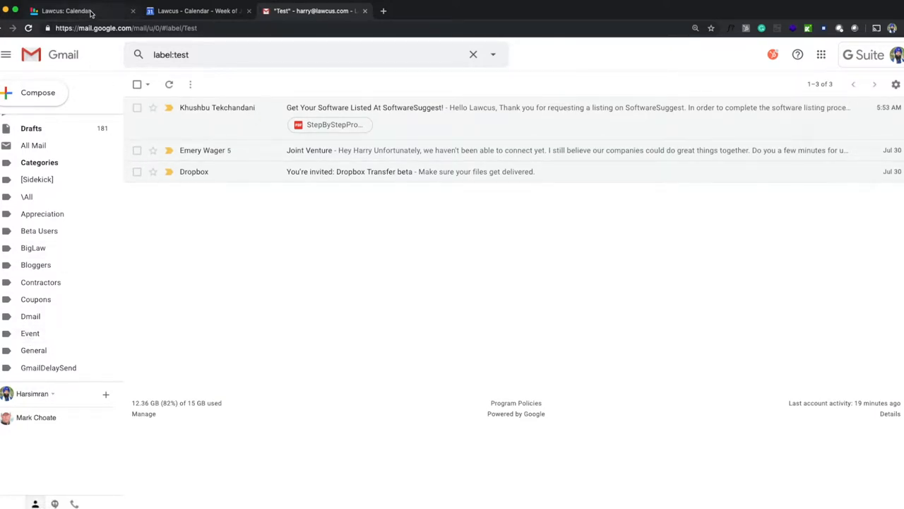
{"action": "left_click", "coordinate": [64, 11]}
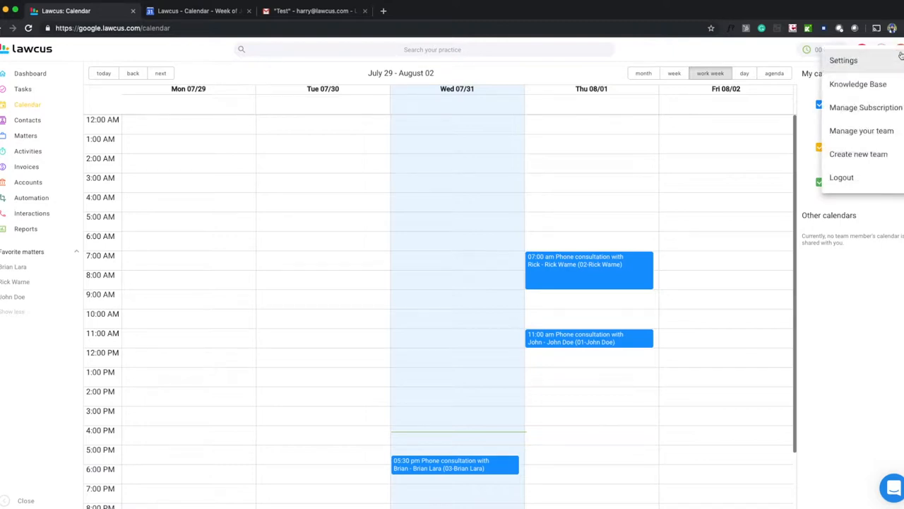
Reach Email and Calendar under Apps & Integrations in Settings and start enabling it
{"action": "left_click", "coordinate": [843, 59]}
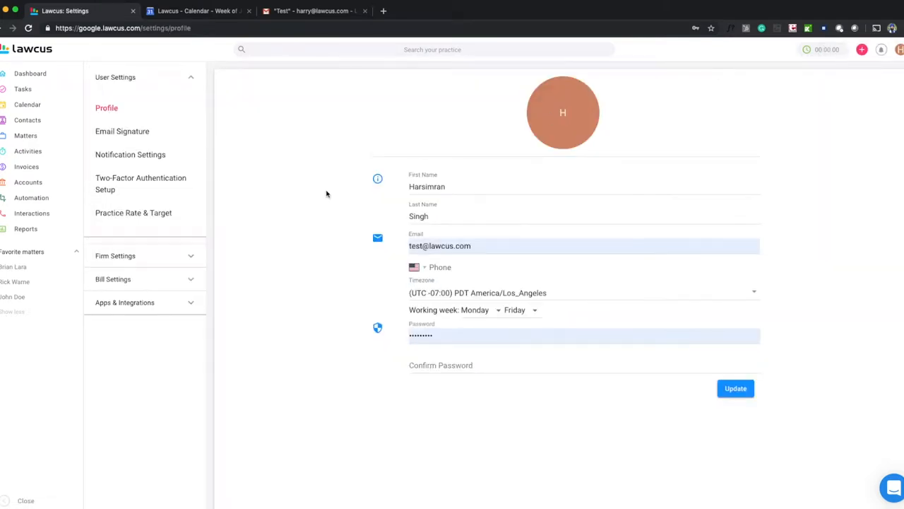
{"action": "left_click", "coordinate": [124, 312]}
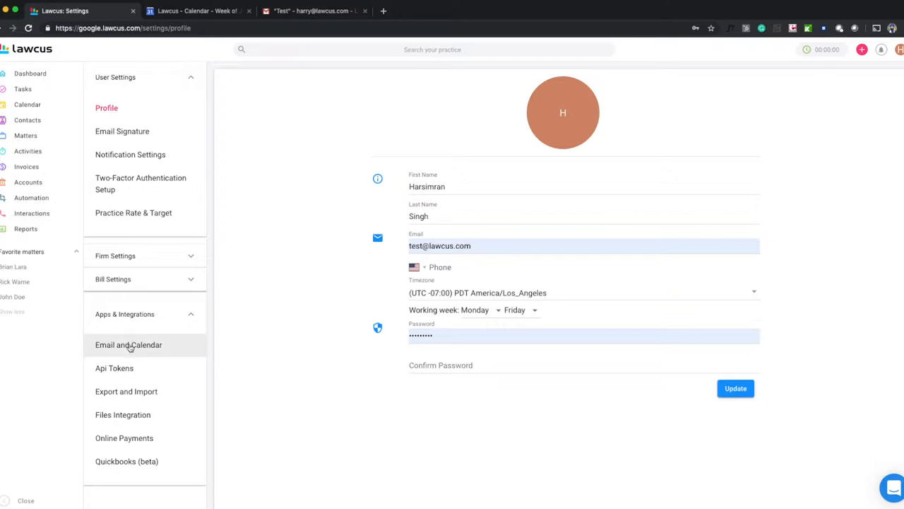
{"action": "left_click", "coordinate": [129, 345]}
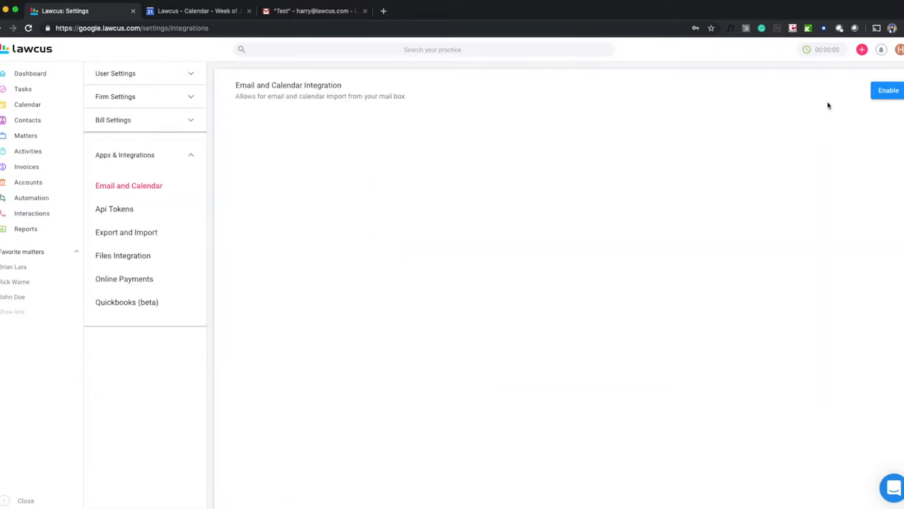
{"action": "left_click", "coordinate": [887, 91]}
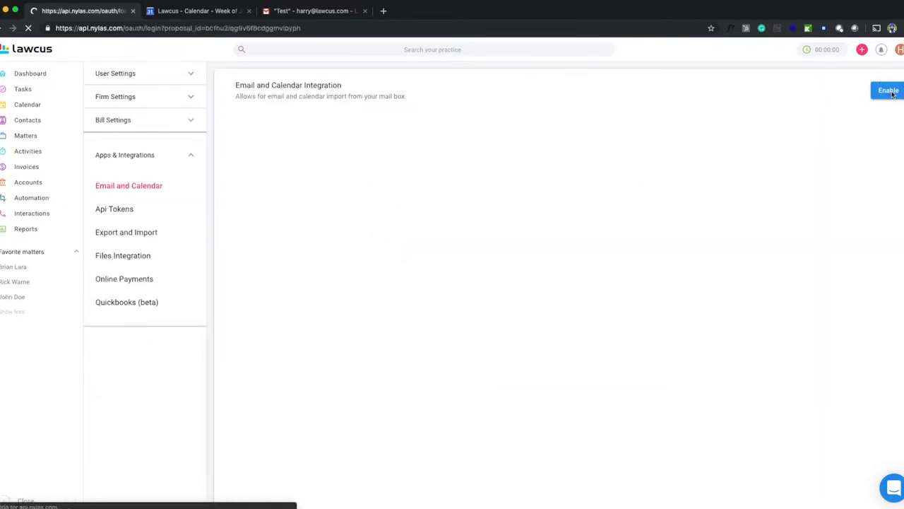
{"action": "left_click", "coordinate": [887, 91]}
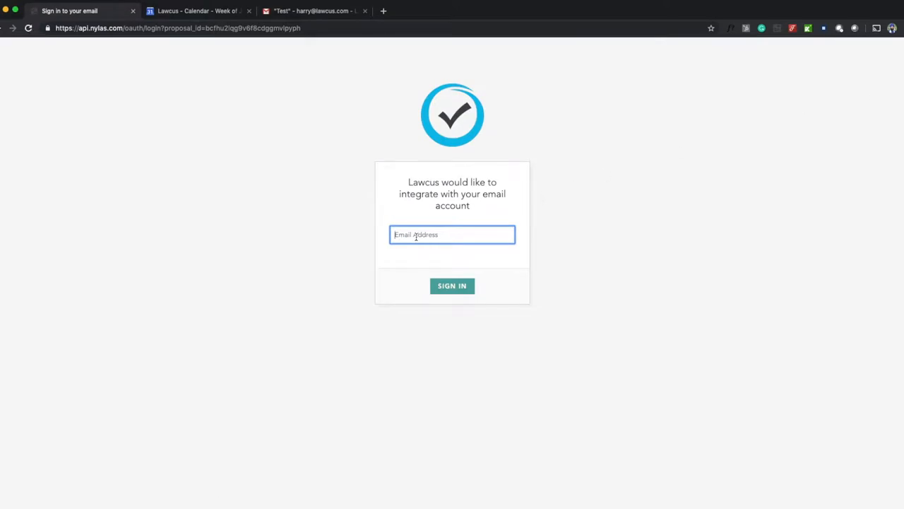
{"action": "left_click", "coordinate": [453, 235]}
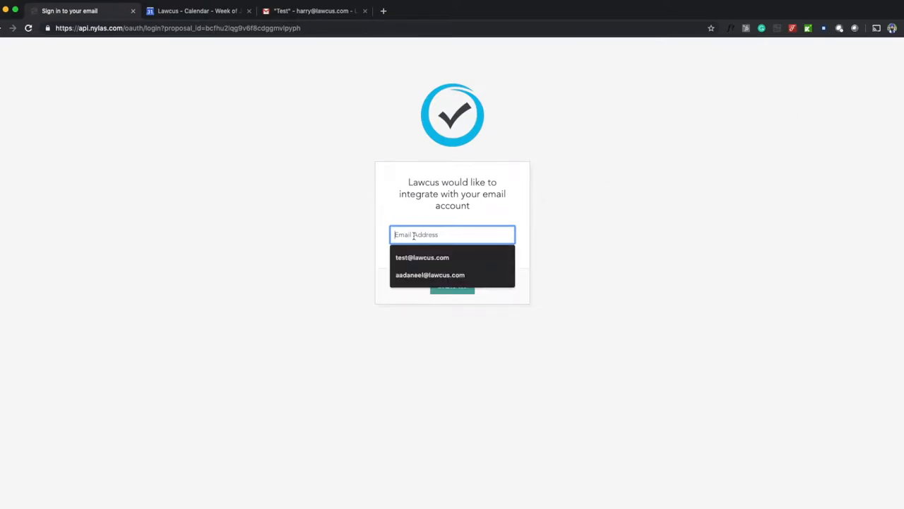
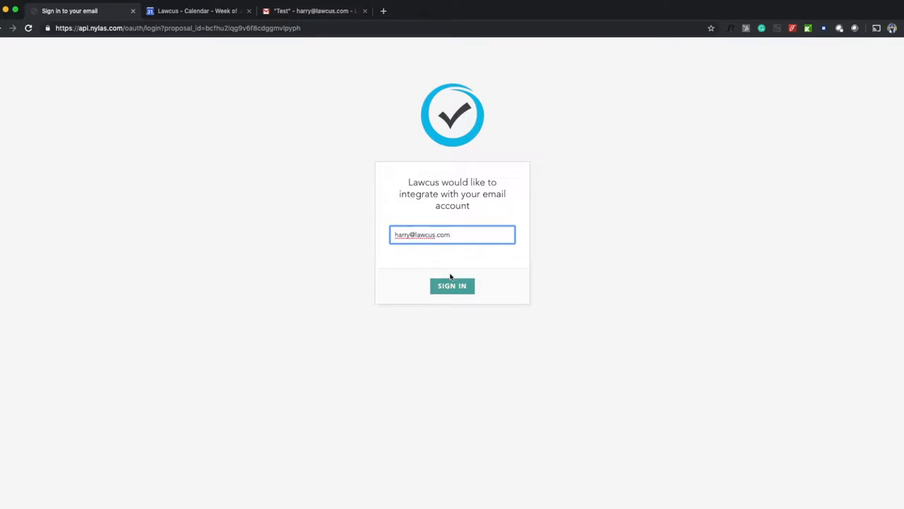
{"action": "left_click", "coordinate": [453, 285]}
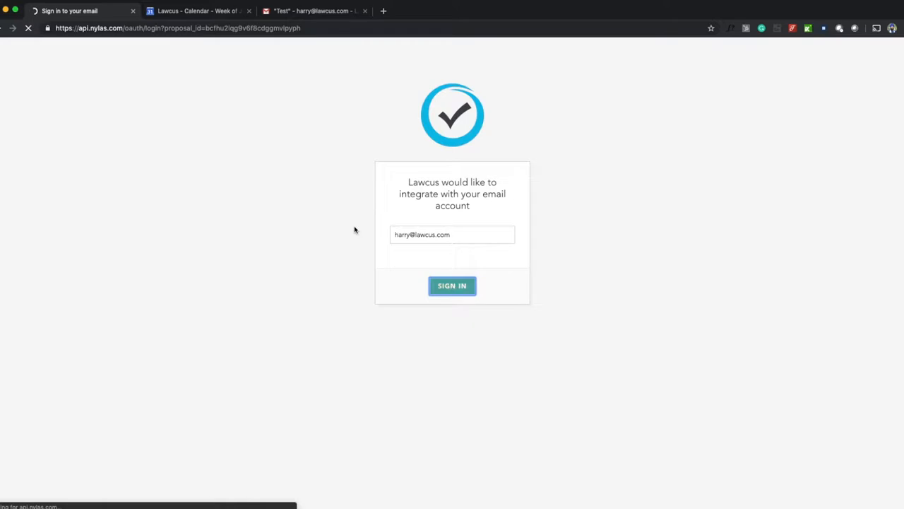
{"action": "mouse_move", "coordinate": [334, 229]}
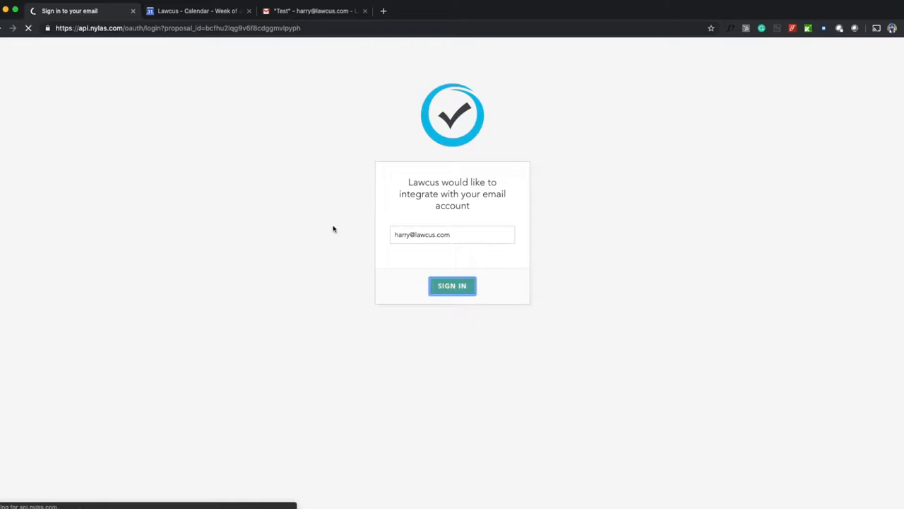
{"action": "left_click", "coordinate": [452, 285]}
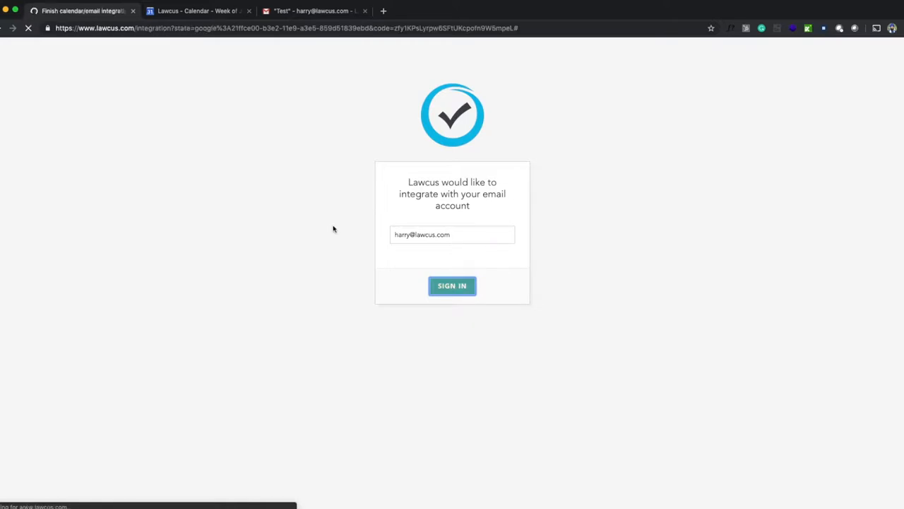
{"action": "left_click", "coordinate": [453, 285]}
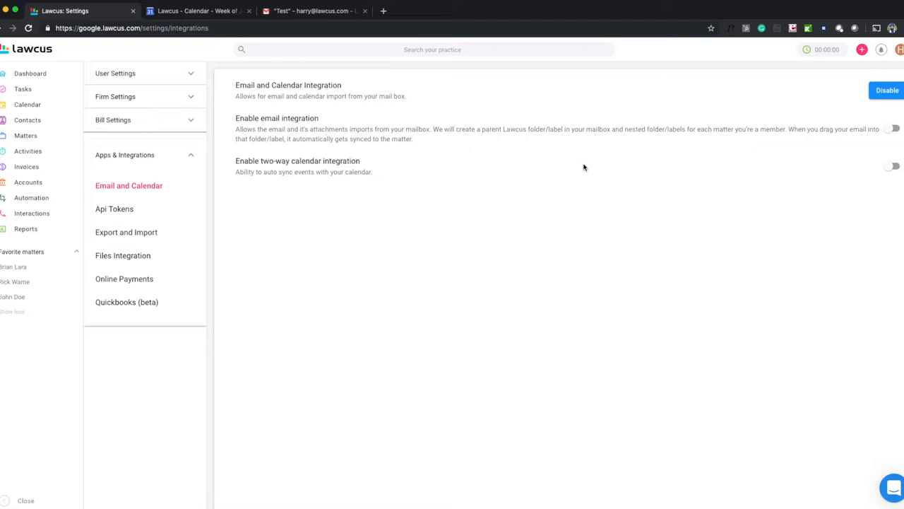
{"action": "mouse_move", "coordinate": [339, 121]}
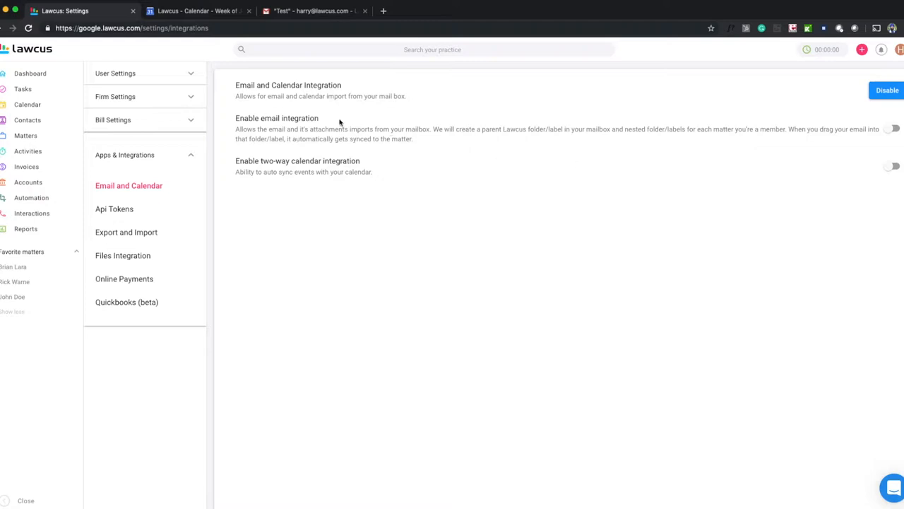
{"action": "mouse_move", "coordinate": [249, 133]}
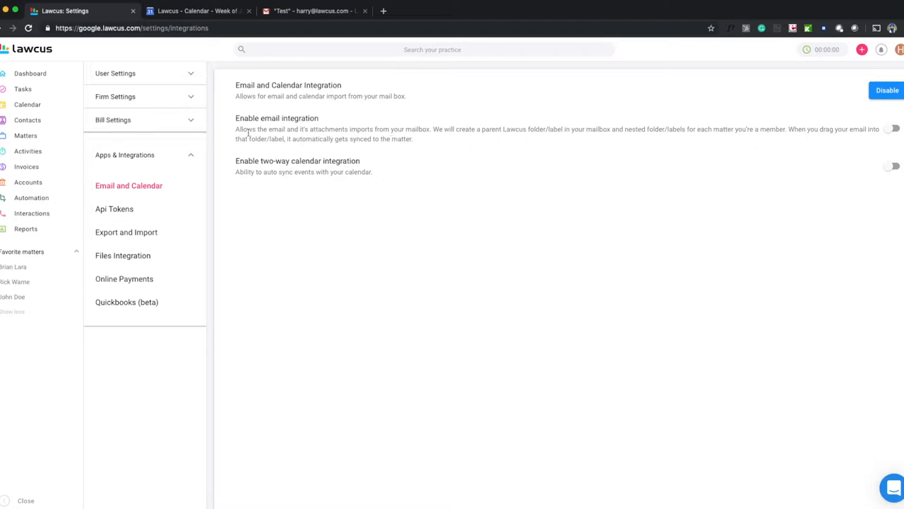
{"action": "mouse_move", "coordinate": [319, 130]}
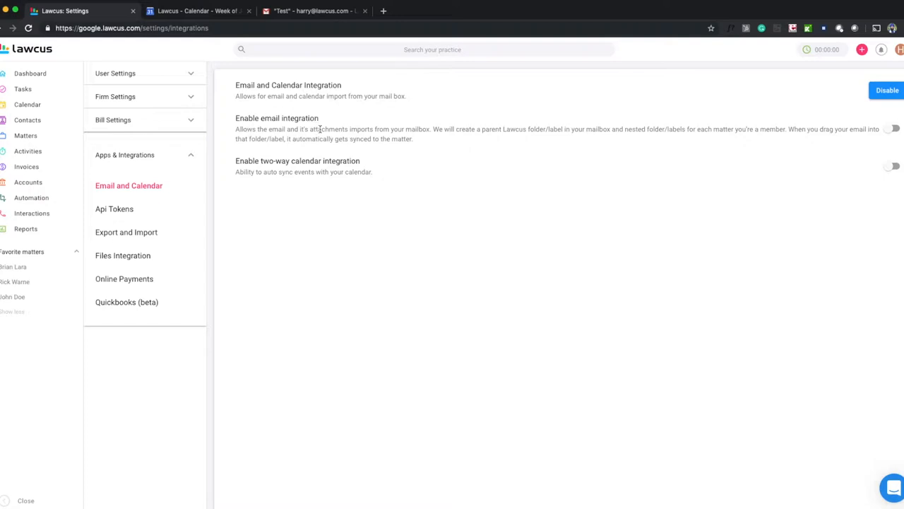
{"action": "mouse_move", "coordinate": [372, 195]}
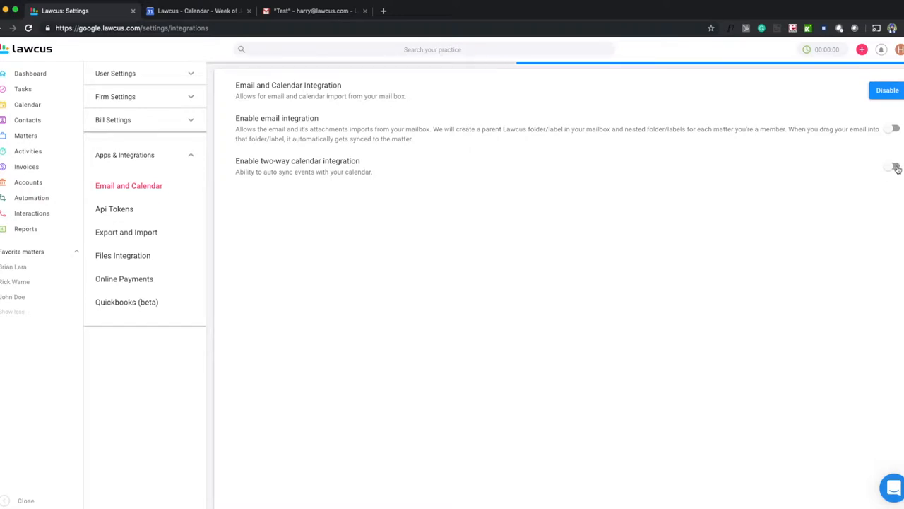
{"action": "left_click", "coordinate": [891, 167]}
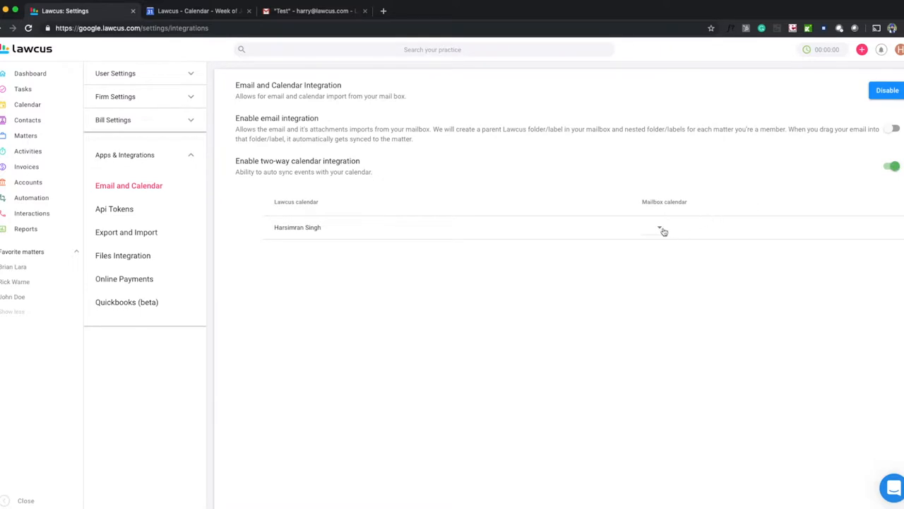
{"action": "left_click", "coordinate": [661, 227]}
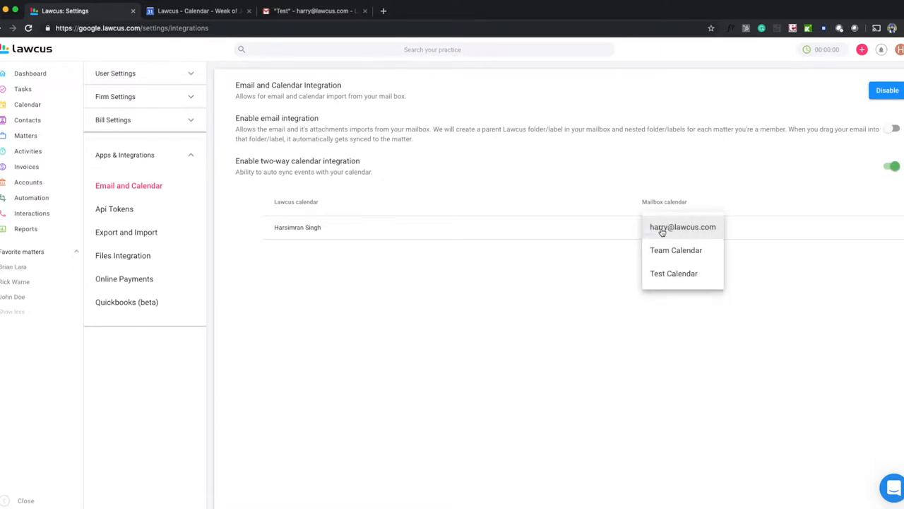
{"action": "mouse_move", "coordinate": [328, 225]}
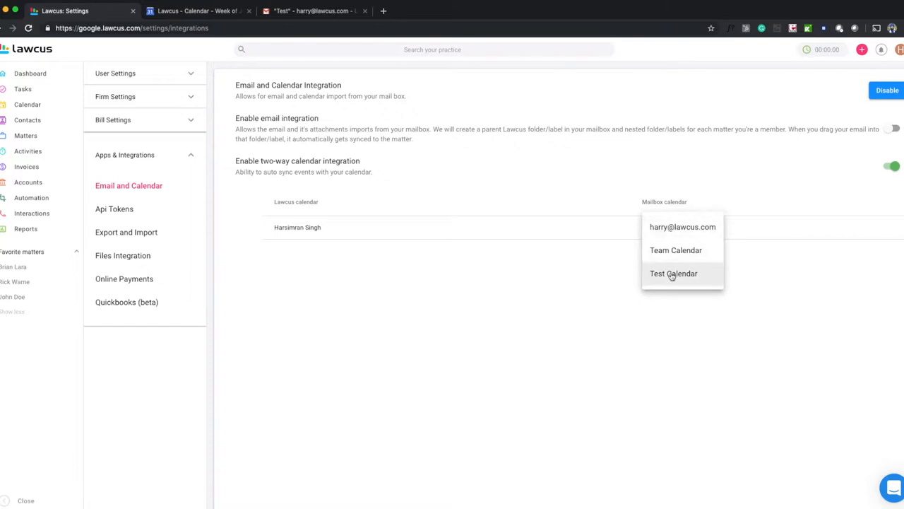
{"action": "left_click", "coordinate": [672, 274]}
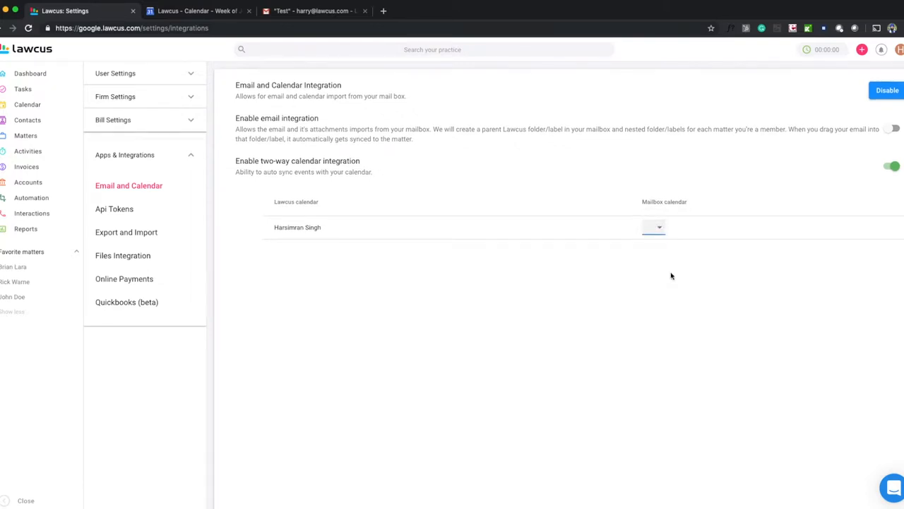
{"action": "left_click", "coordinate": [653, 226]}
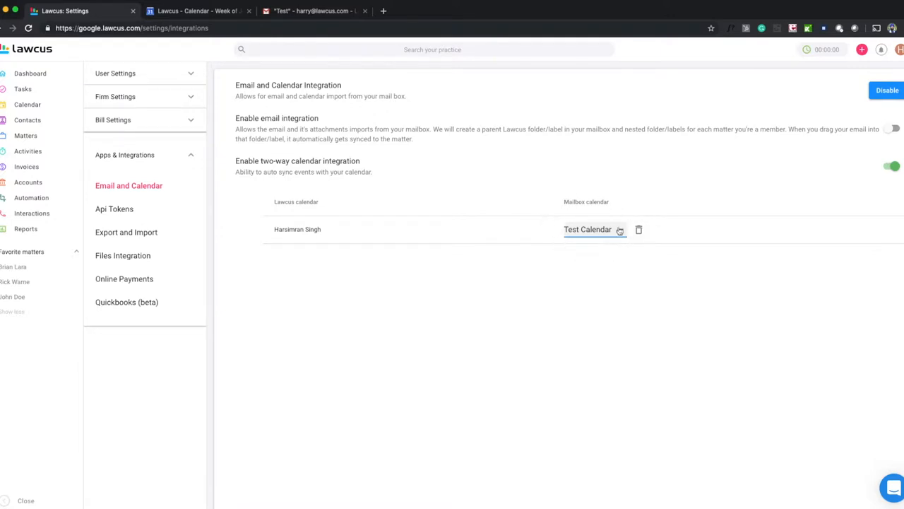
{"action": "mouse_move", "coordinate": [375, 229]}
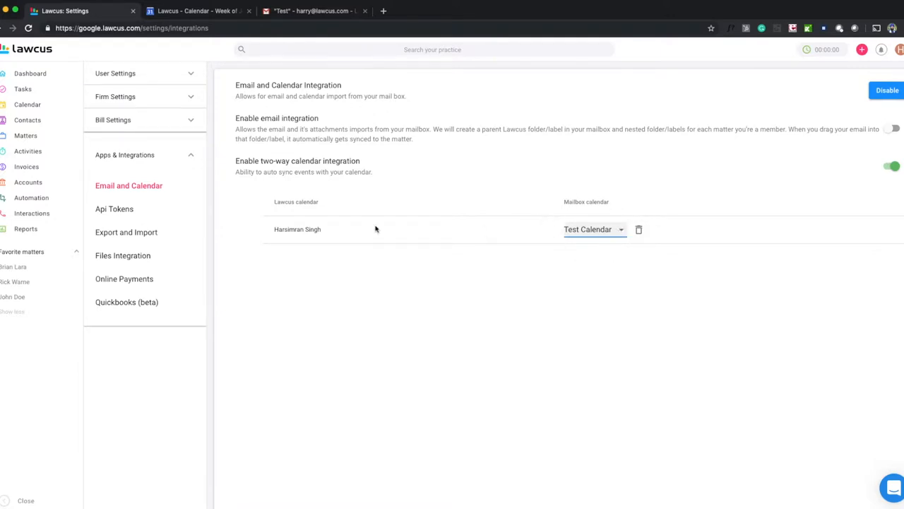
{"action": "mouse_move", "coordinate": [338, 220]}
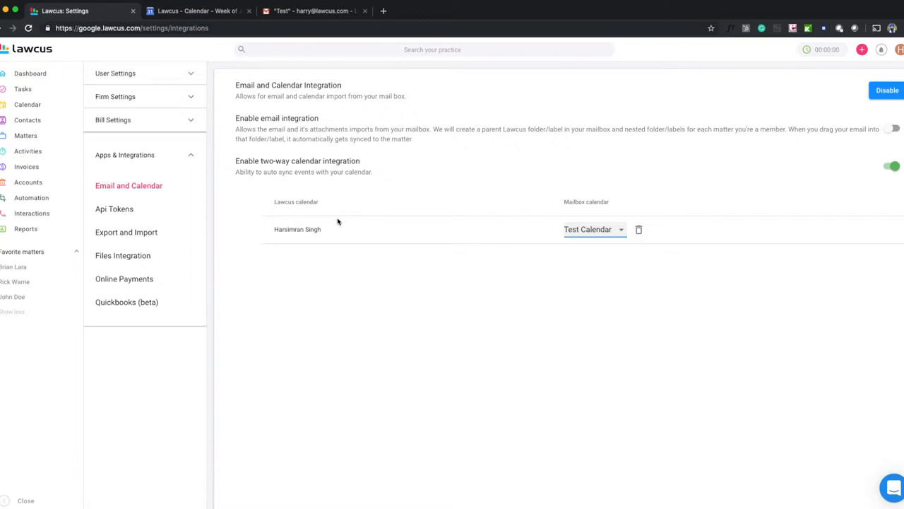
{"action": "mouse_move", "coordinate": [584, 205]}
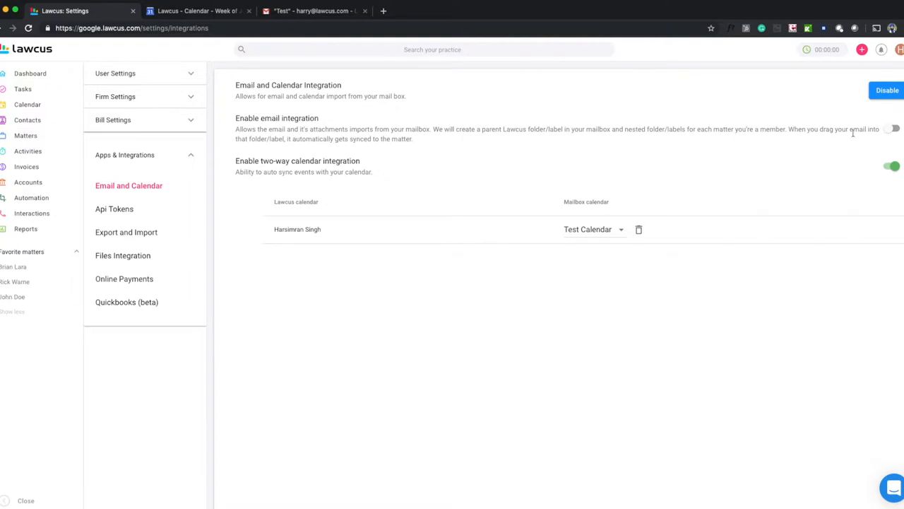
{"action": "left_click", "coordinate": [893, 128]}
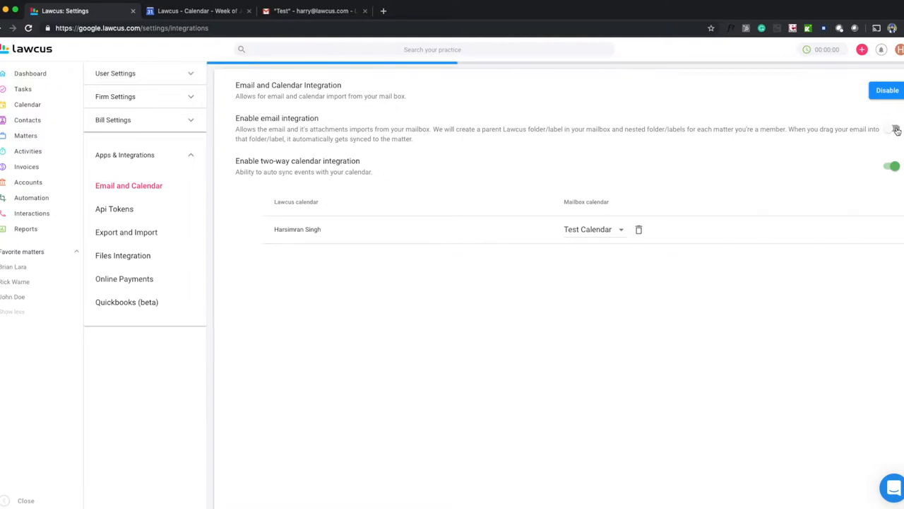
Switch on 'Enable email integration' and go back to the practice calendar
{"action": "left_click", "coordinate": [892, 130]}
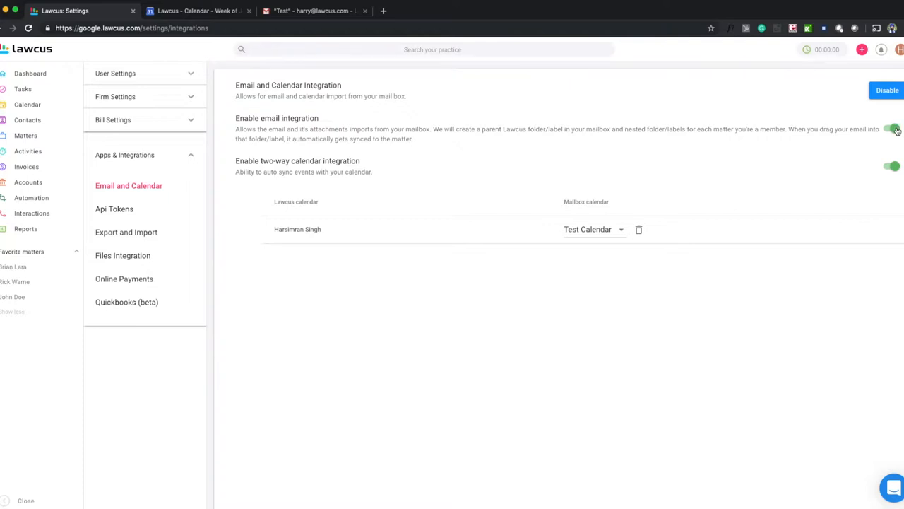
{"action": "mouse_move", "coordinate": [540, 285]}
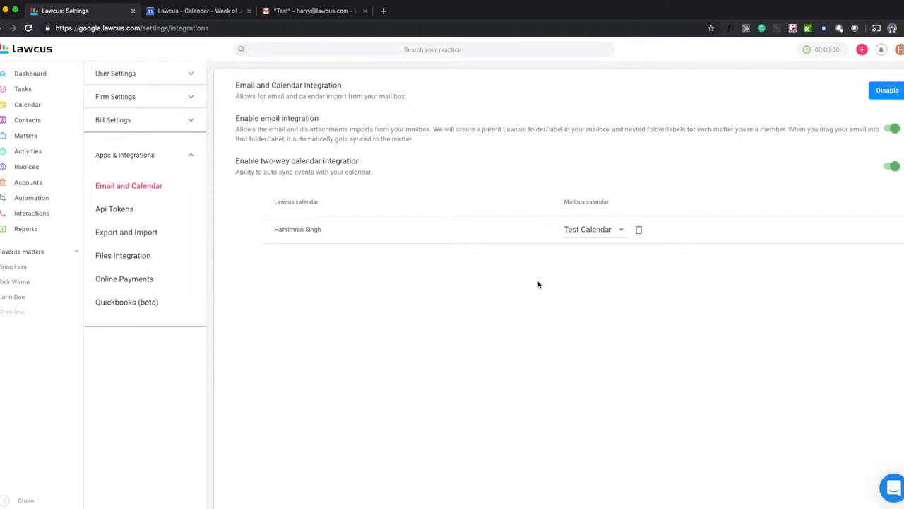
{"action": "mouse_move", "coordinate": [115, 209]}
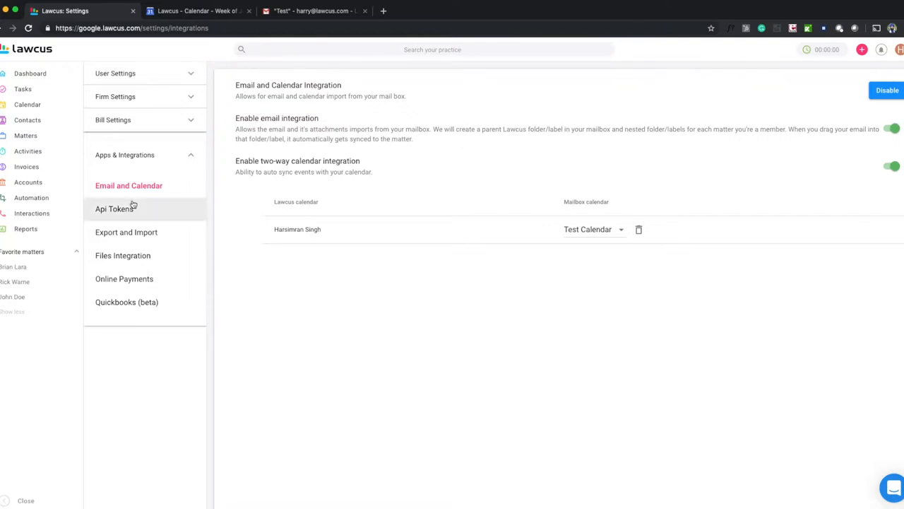
{"action": "left_click", "coordinate": [27, 105]}
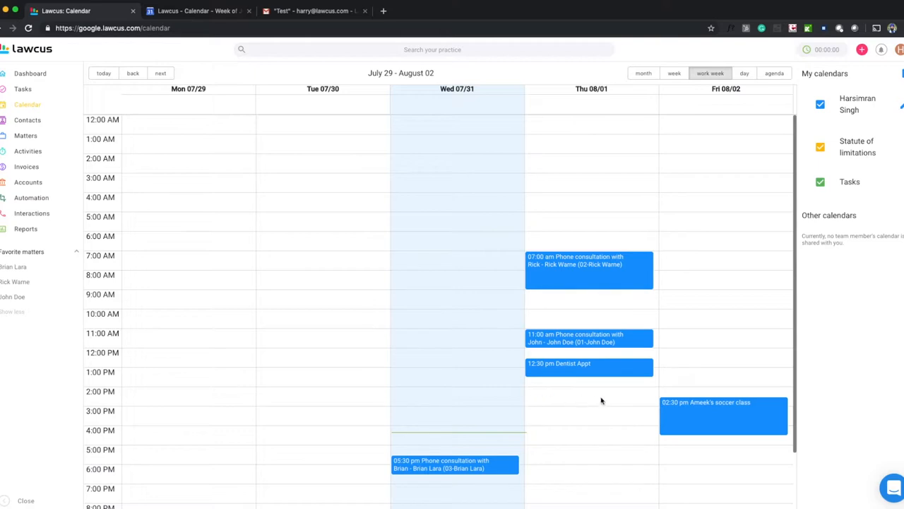
{"action": "mouse_move", "coordinate": [568, 362]}
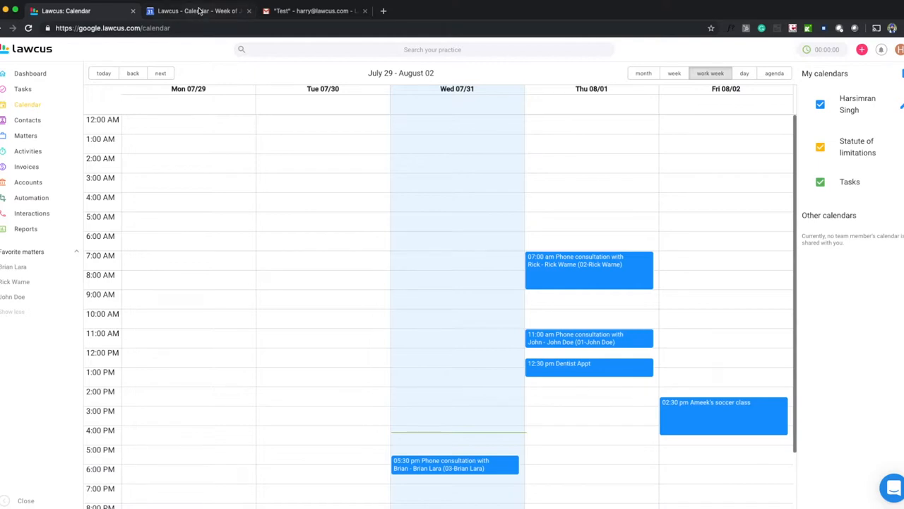
Reload Google Calendar to check for synced events, then return to the Lawcus calendar
{"action": "left_click", "coordinate": [198, 11]}
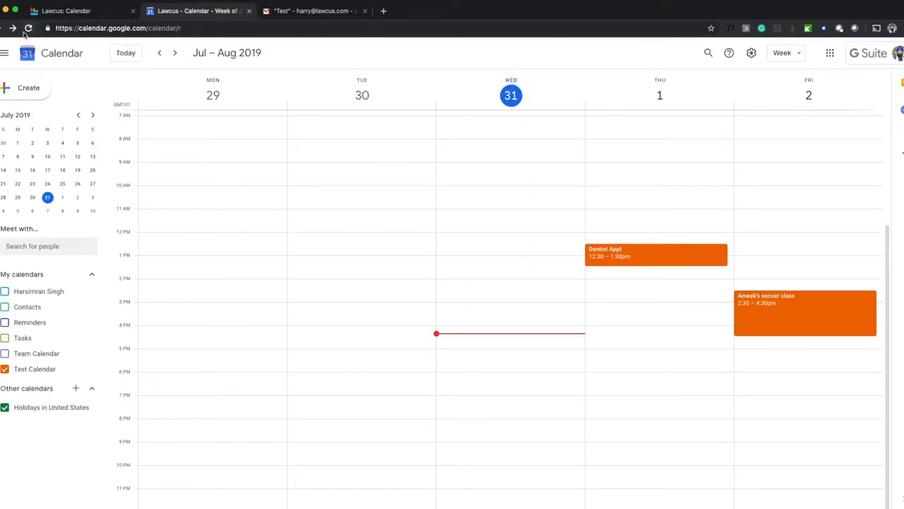
{"action": "left_click", "coordinate": [29, 28]}
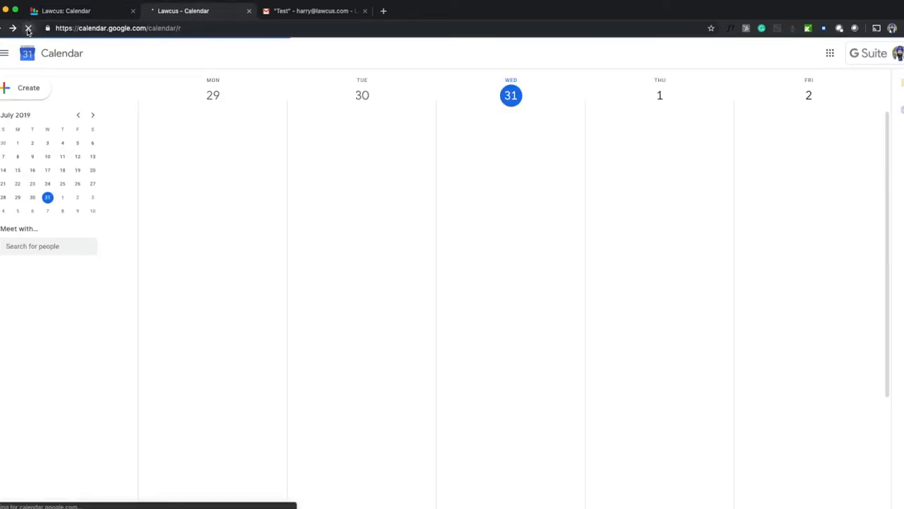
{"action": "left_click", "coordinate": [28, 28]}
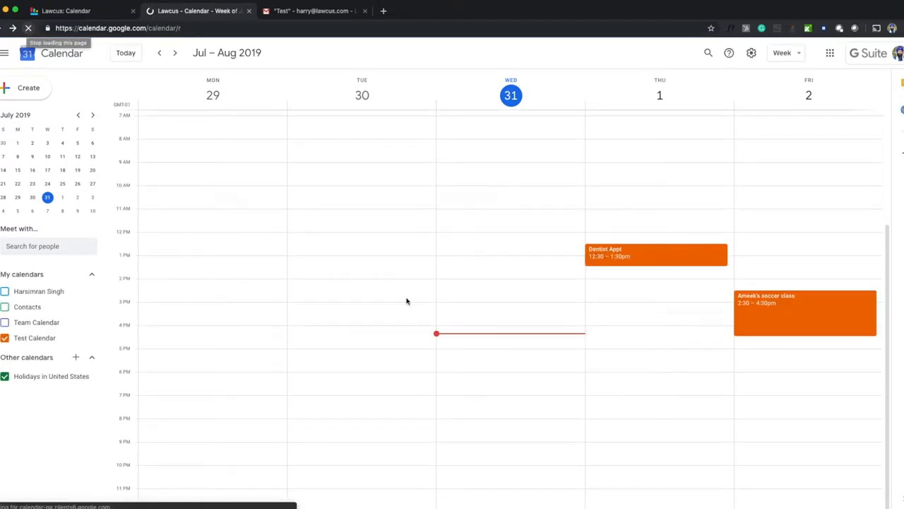
{"action": "scroll", "scroll_direction": "up", "scroll_amount": 3}
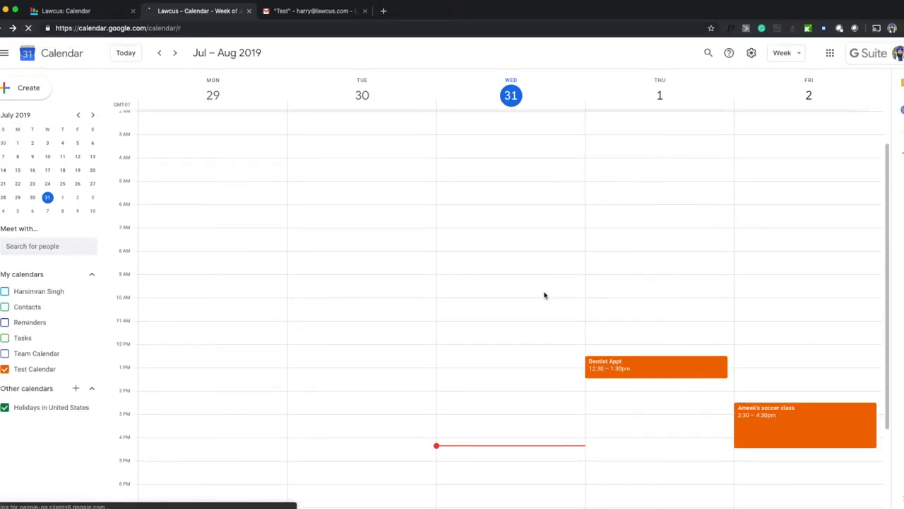
{"action": "scroll", "scroll_direction": "up", "scroll_amount": 3}
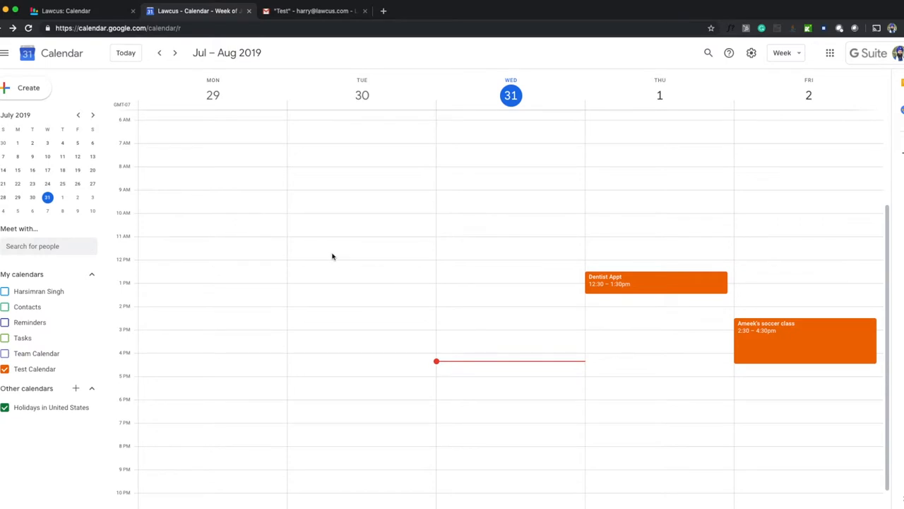
{"action": "left_click", "coordinate": [68, 11]}
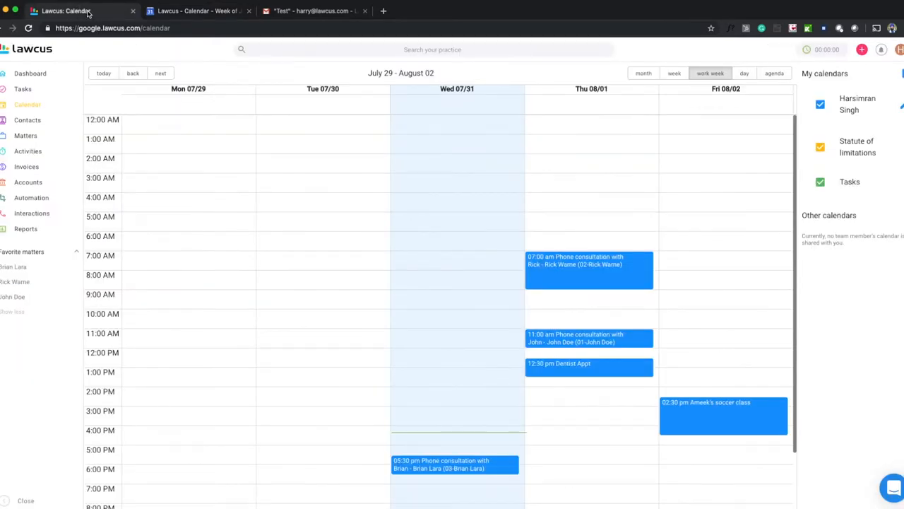
{"action": "mouse_move", "coordinate": [576, 220]}
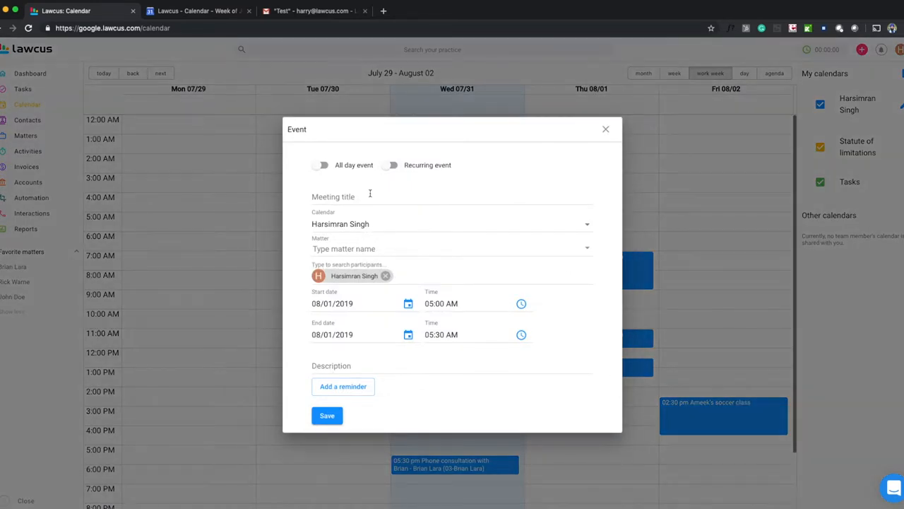
Rename the Lawcus event to 'Phone consultation with Google', save it, and reload Google Calendar to see it
{"action": "type", "text": "Phone consultation with Rick"}
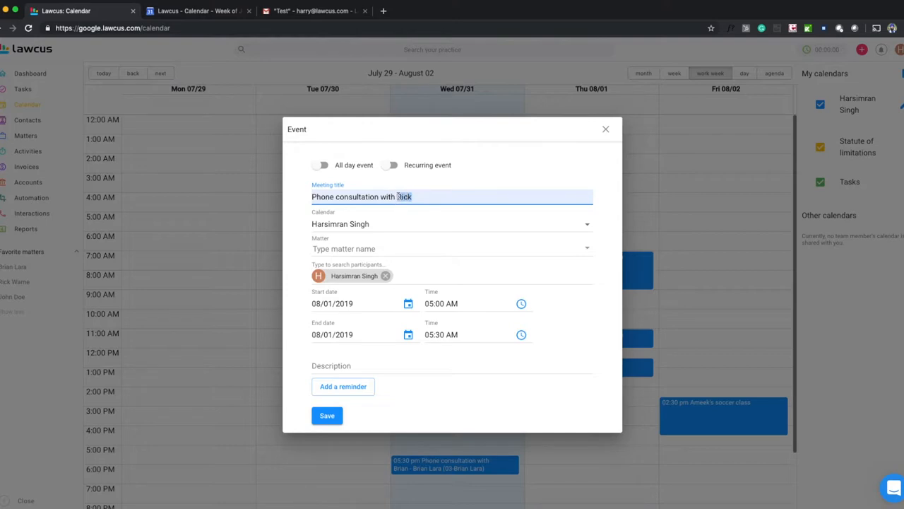
{"action": "type", "text": "Google"}
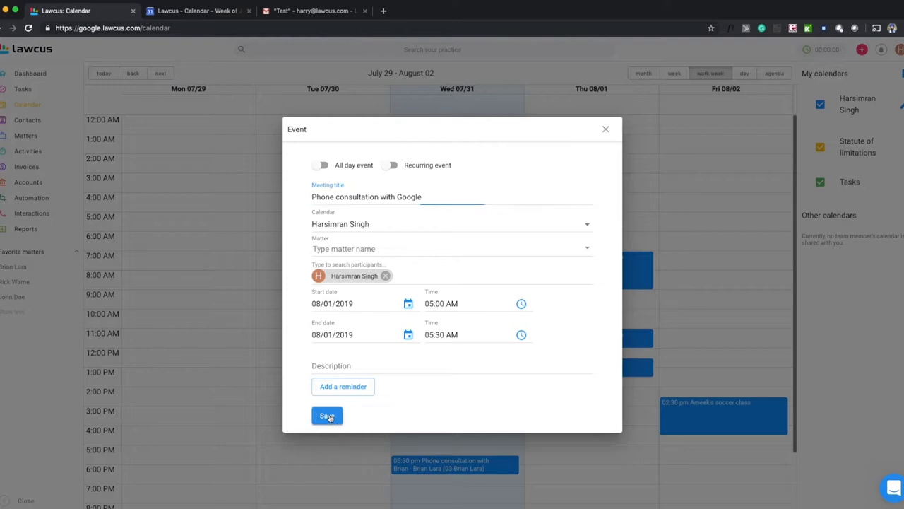
{"action": "left_click", "coordinate": [327, 415]}
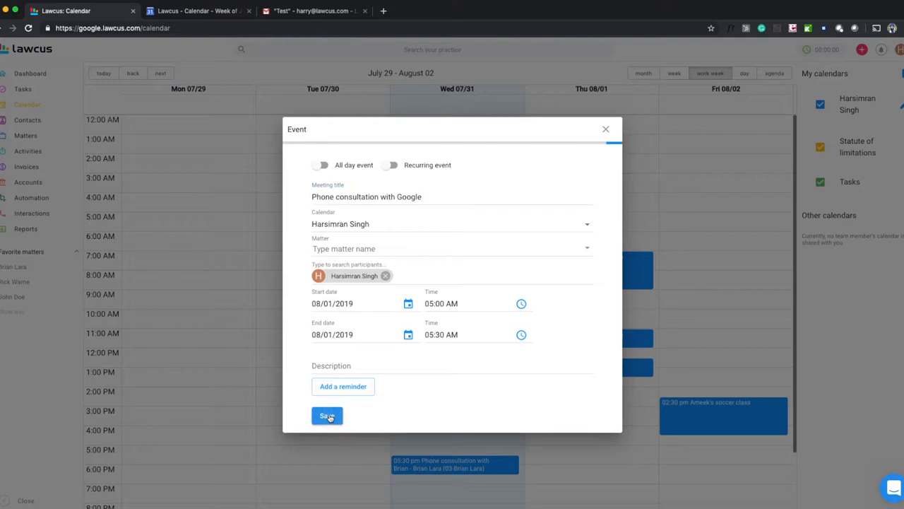
{"action": "left_click", "coordinate": [327, 415]}
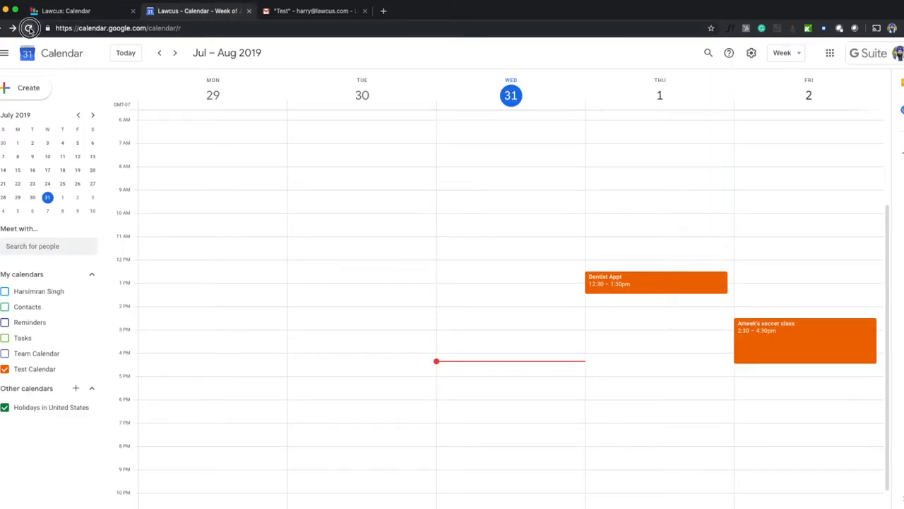
{"action": "left_click", "coordinate": [29, 28]}
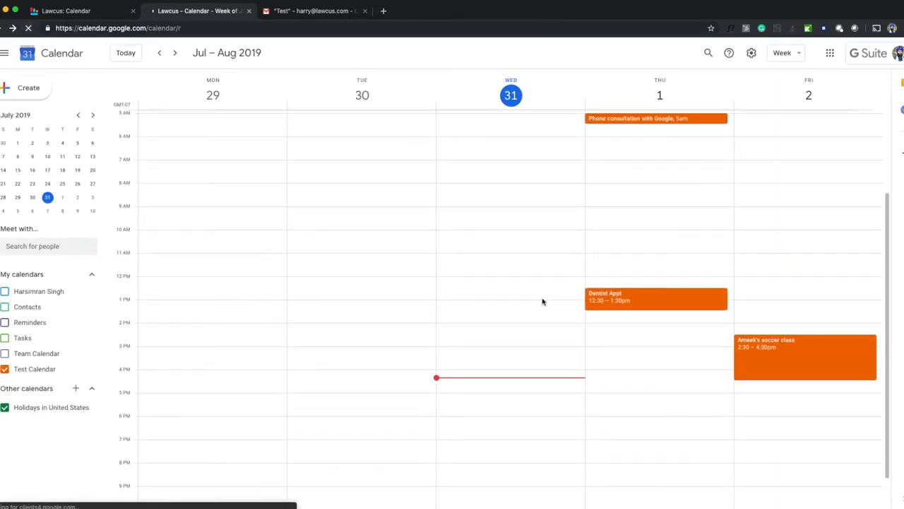
{"action": "scroll", "scroll_direction": "up", "scroll_amount": 3}
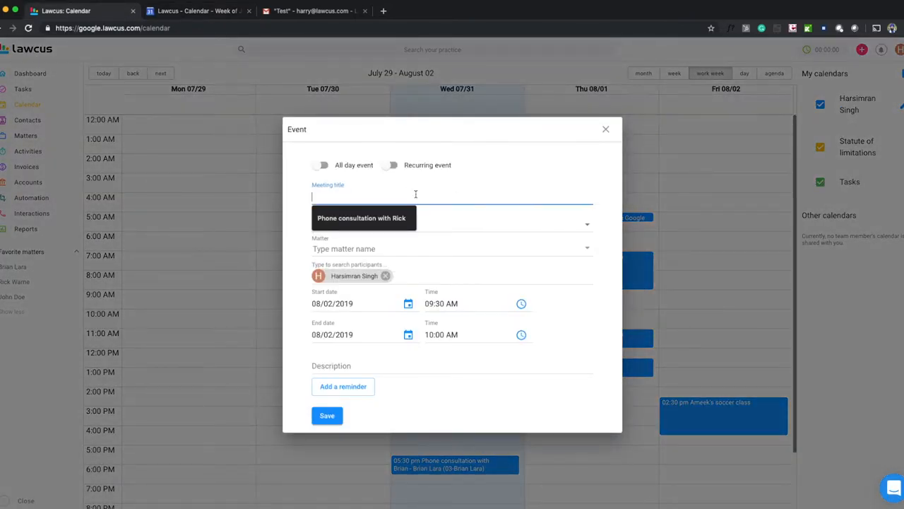
Save 'Phone consultation with Mike' for Aug 2 at 9:30 AM and confirm it in Google Calendar
{"action": "left_click", "coordinate": [362, 218]}
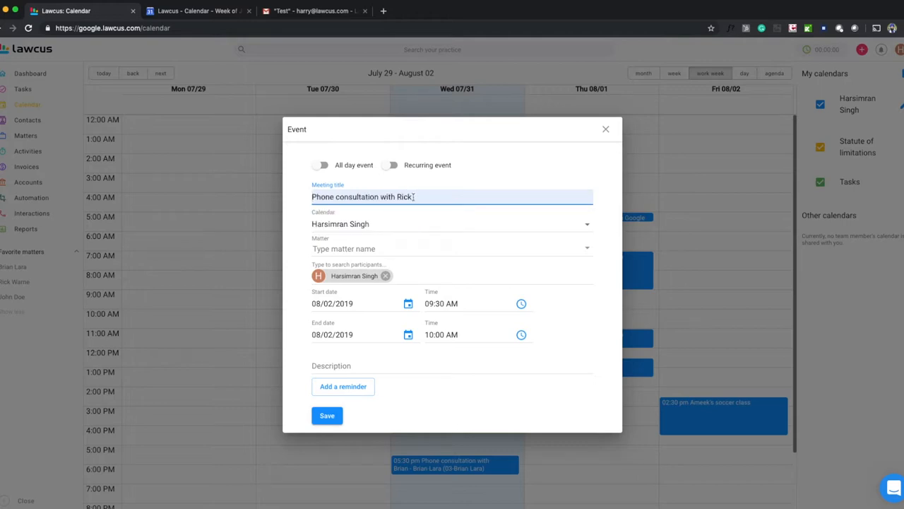
{"action": "type", "text": "Mi"}
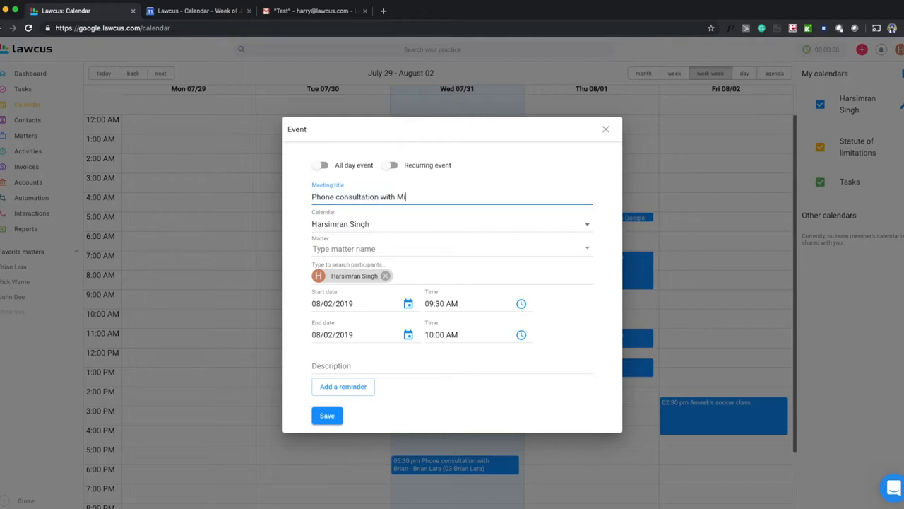
{"action": "type", "text": "ke"}
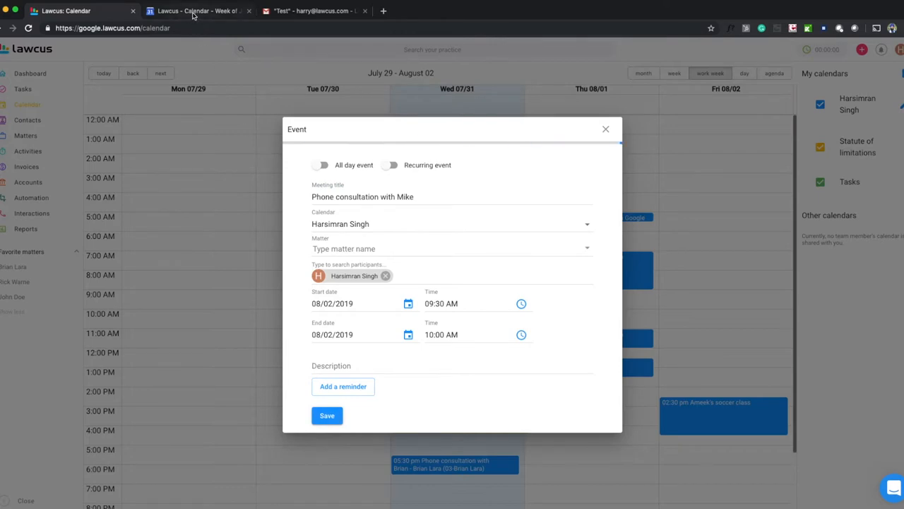
{"action": "left_click", "coordinate": [197, 11]}
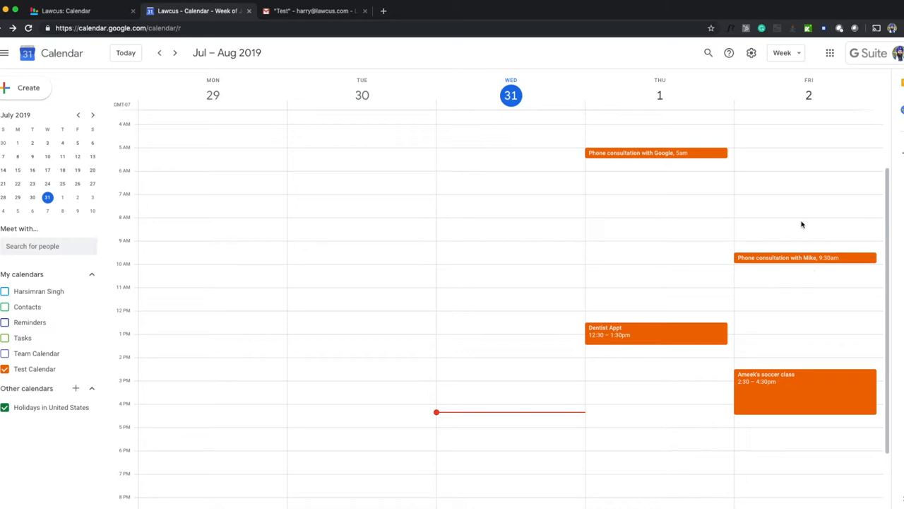
{"action": "mouse_move", "coordinate": [740, 300]}
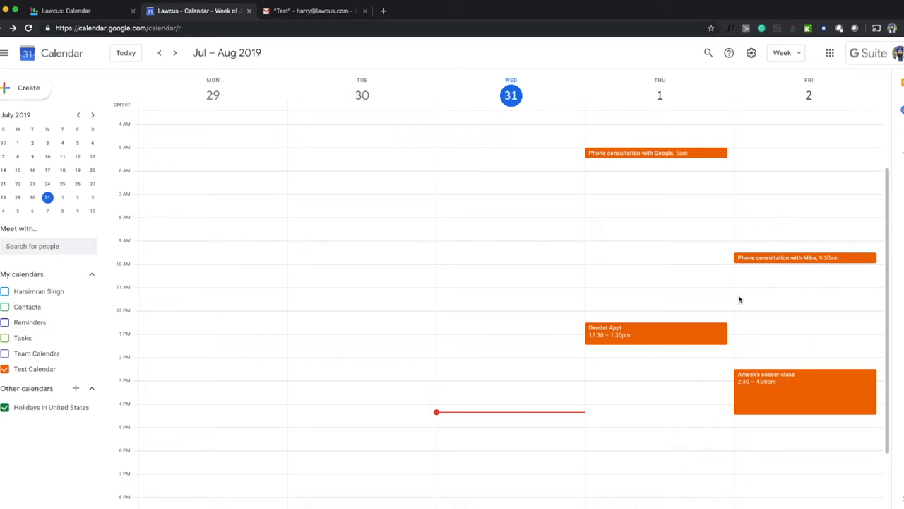
{"action": "mouse_move", "coordinate": [555, 140]}
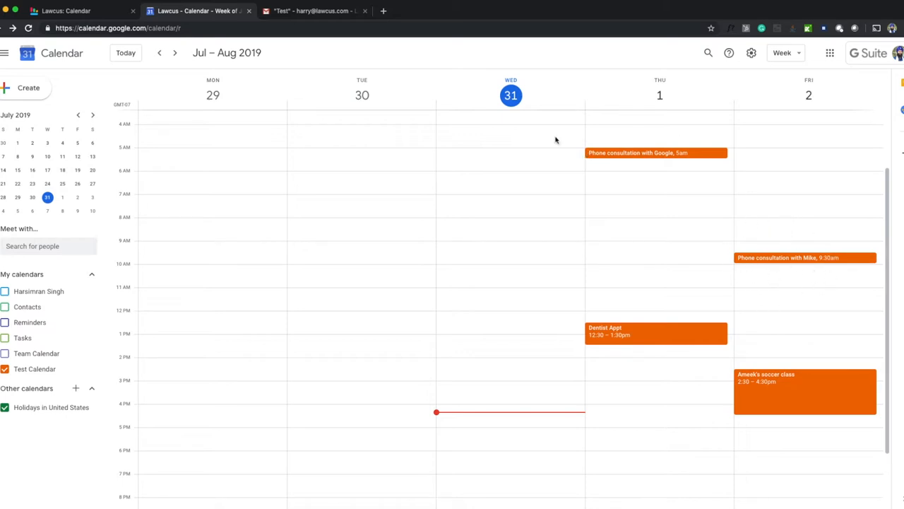
{"action": "left_click", "coordinate": [82, 12]}
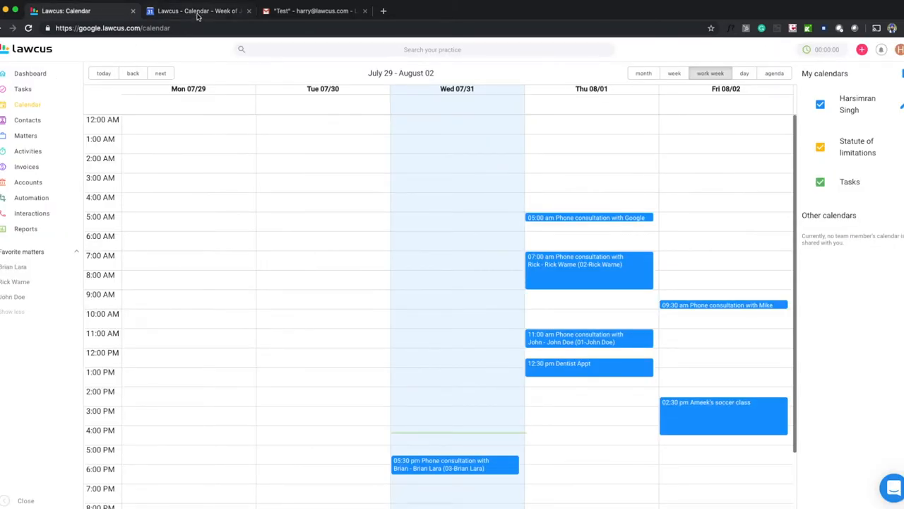
{"action": "left_click", "coordinate": [198, 12]}
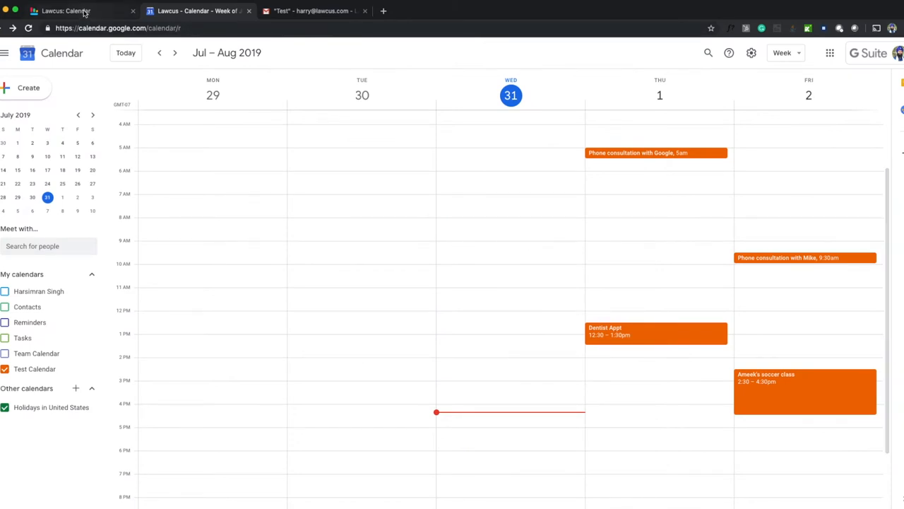
{"action": "left_click", "coordinate": [65, 11]}
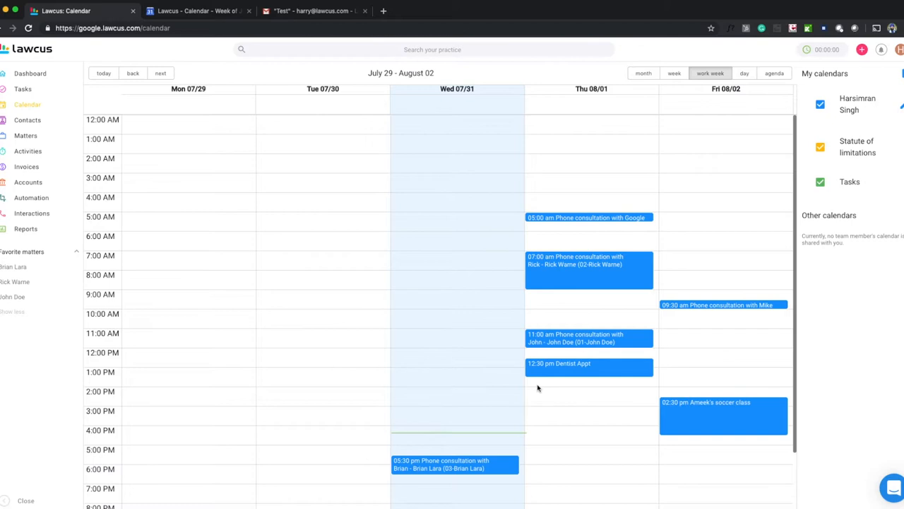
{"action": "mouse_move", "coordinate": [297, 22]}
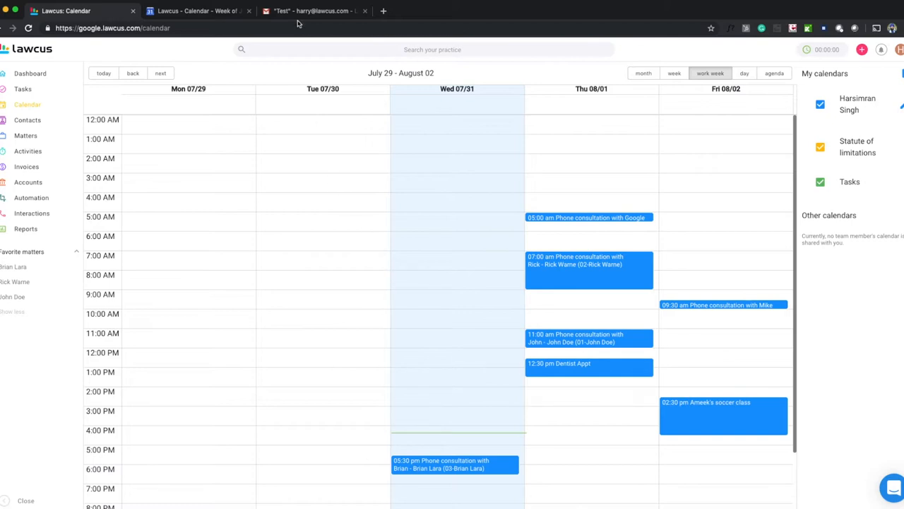
{"action": "mouse_move", "coordinate": [311, 11]}
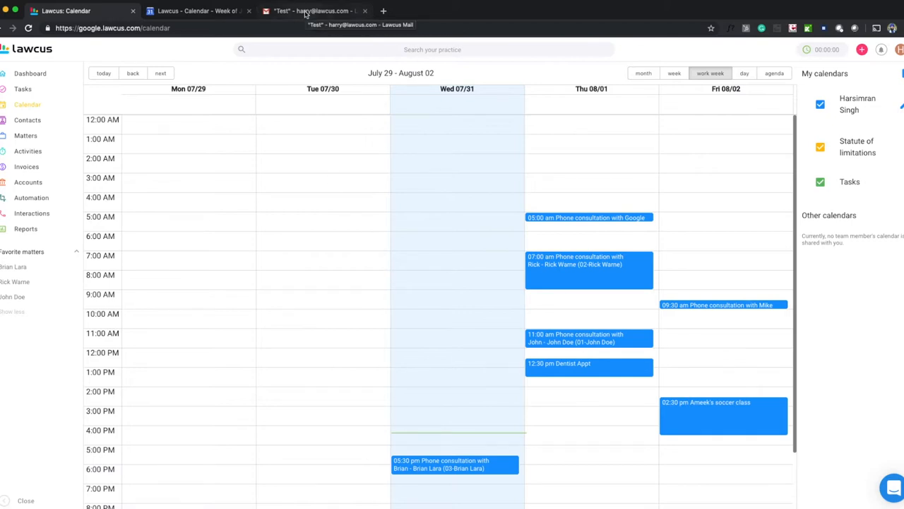
{"action": "left_click", "coordinate": [313, 11]}
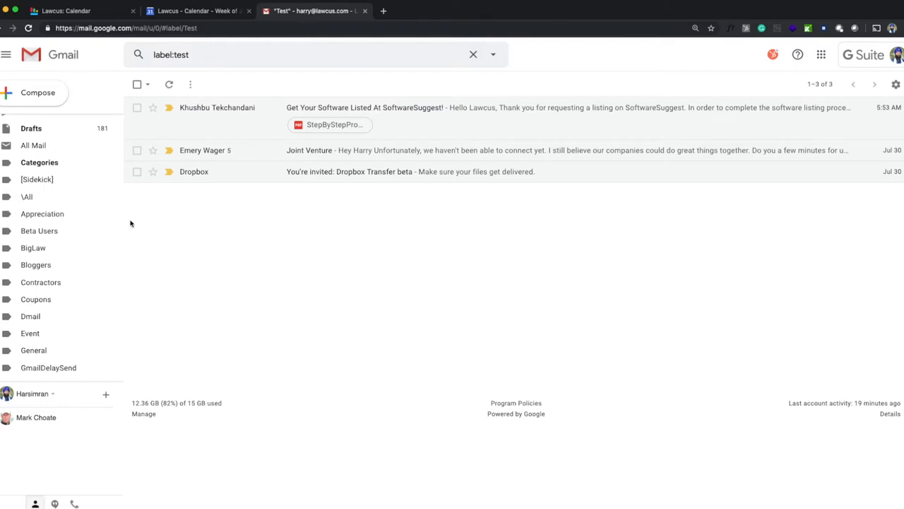
{"action": "scroll", "scroll_direction": "down", "scroll_amount": 3}
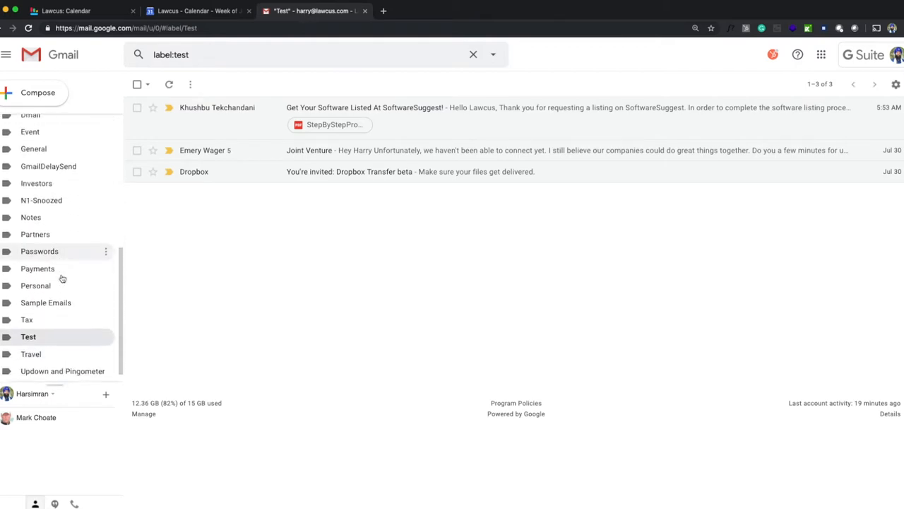
{"action": "scroll", "scroll_direction": "up", "scroll_amount": 3}
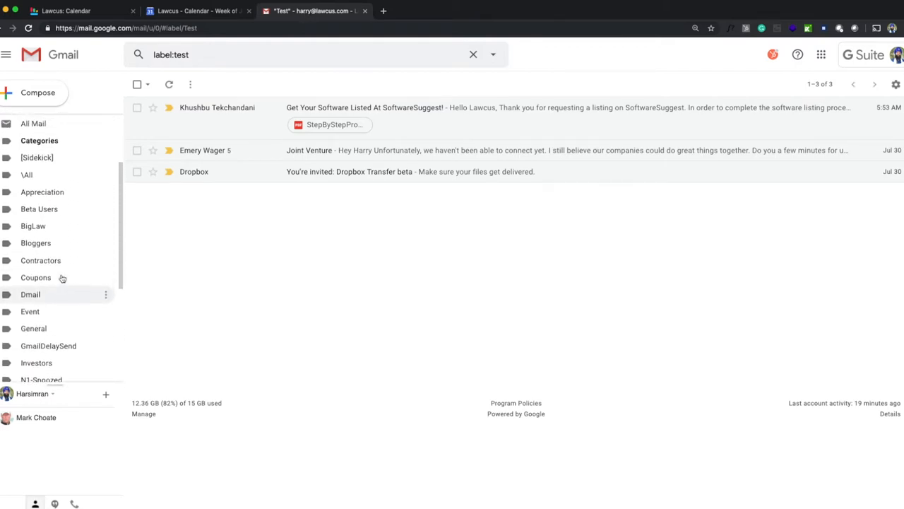
{"action": "scroll", "scroll_direction": "up", "scroll_amount": 3}
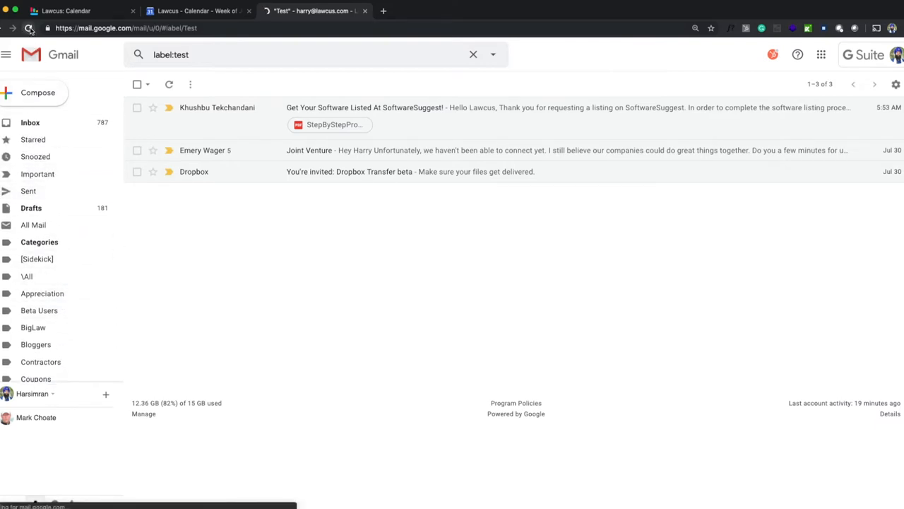
{"action": "left_click", "coordinate": [30, 28]}
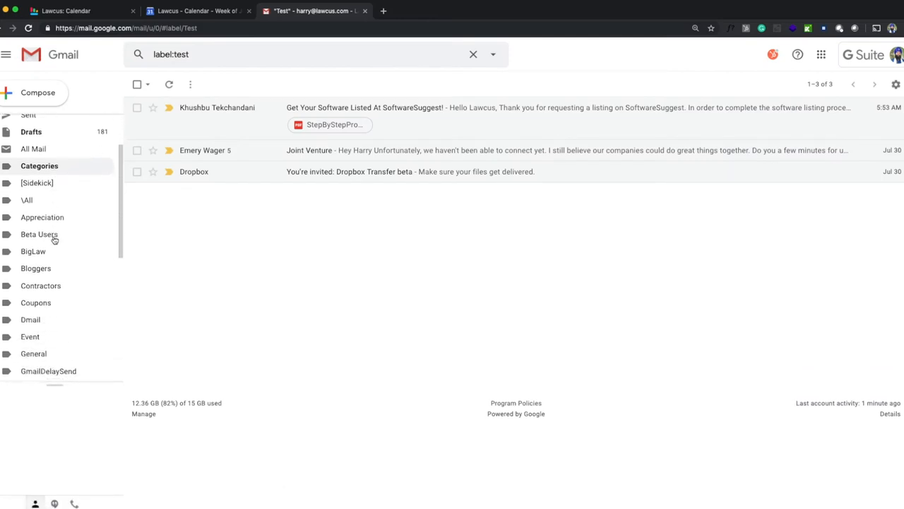
{"action": "scroll", "scroll_direction": "down", "scroll_amount": 3}
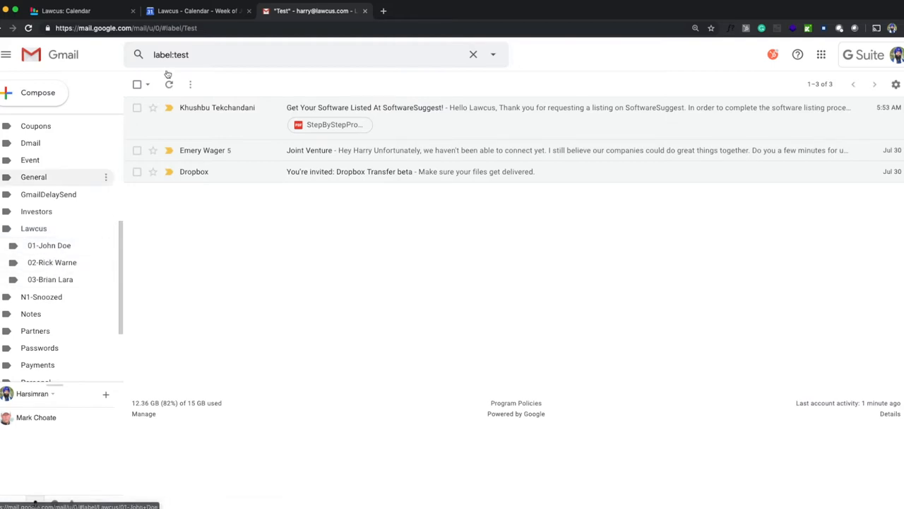
Compare the Gmail sub-labels with the client matters board in Lawcus
{"action": "left_click", "coordinate": [63, 12]}
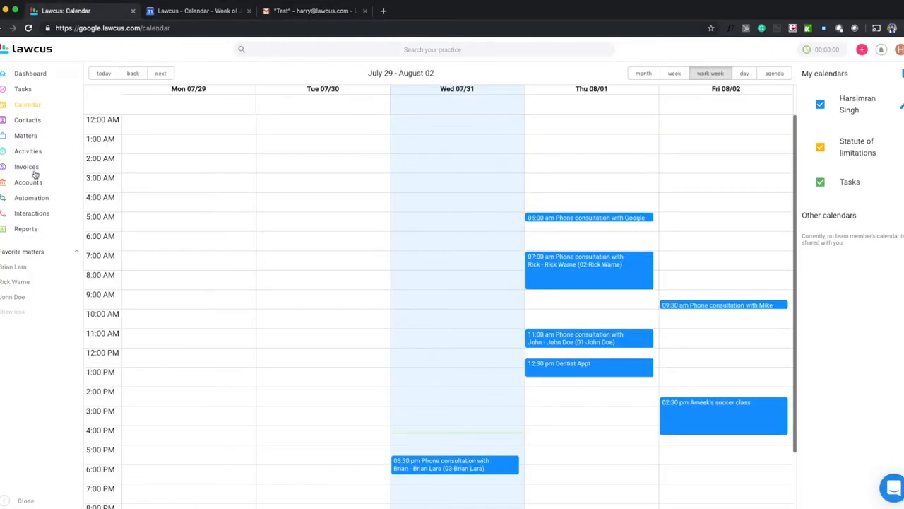
{"action": "left_click", "coordinate": [25, 135]}
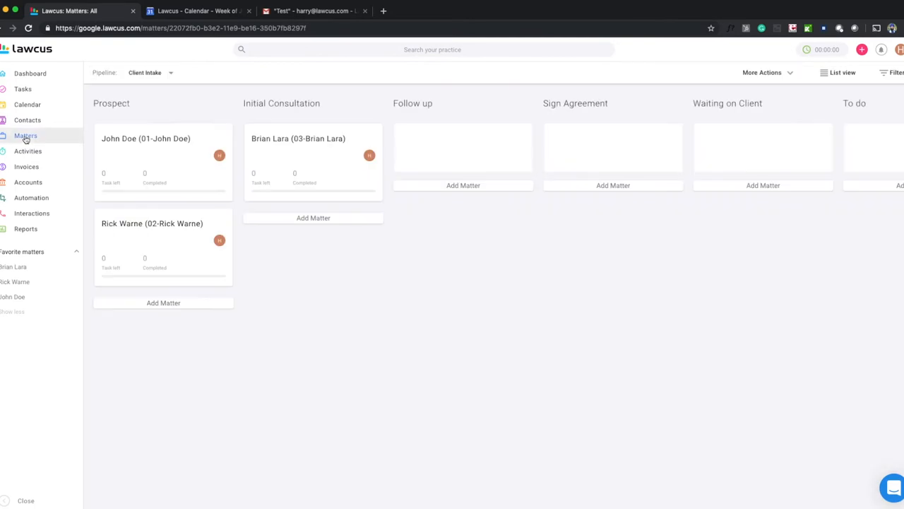
{"action": "mouse_move", "coordinate": [142, 145]}
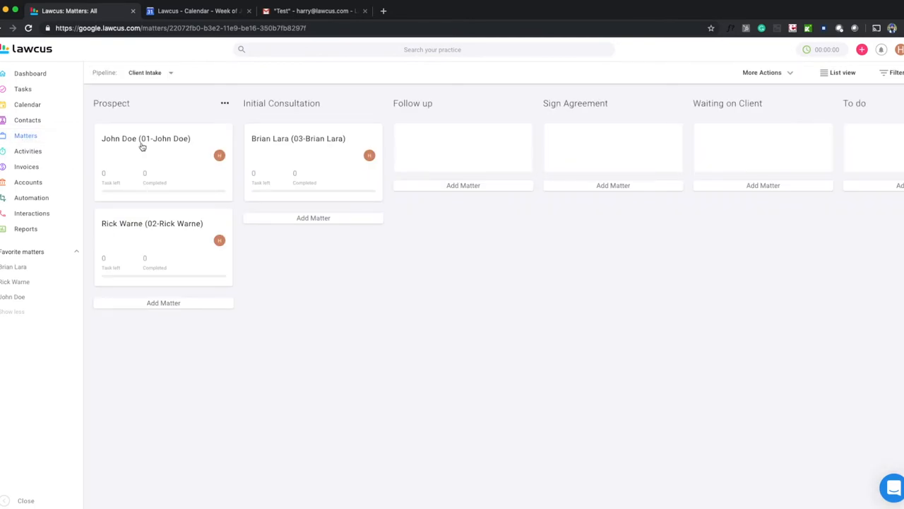
{"action": "mouse_move", "coordinate": [192, 232]}
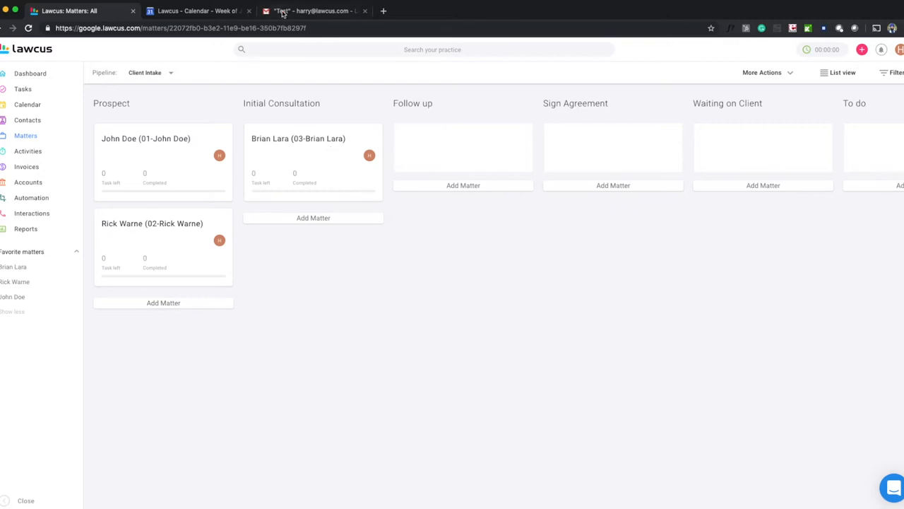
{"action": "left_click", "coordinate": [314, 12]}
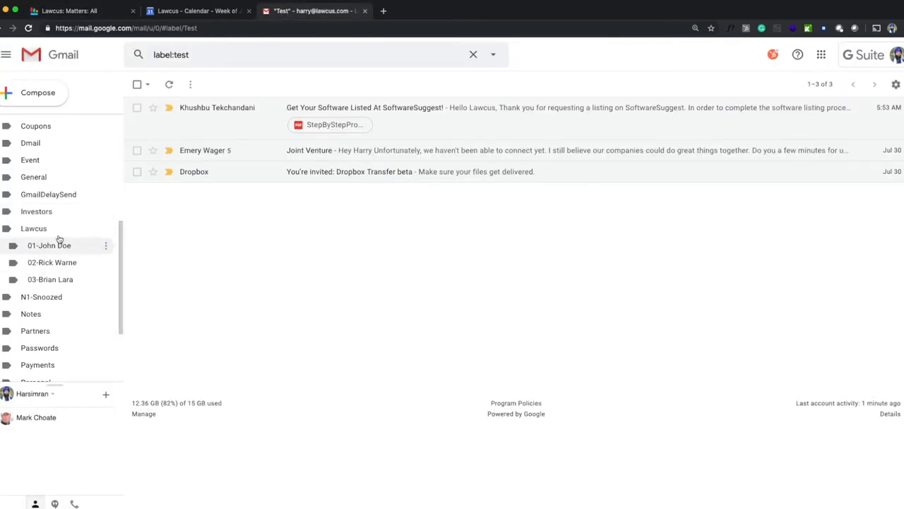
{"action": "mouse_move", "coordinate": [62, 257]}
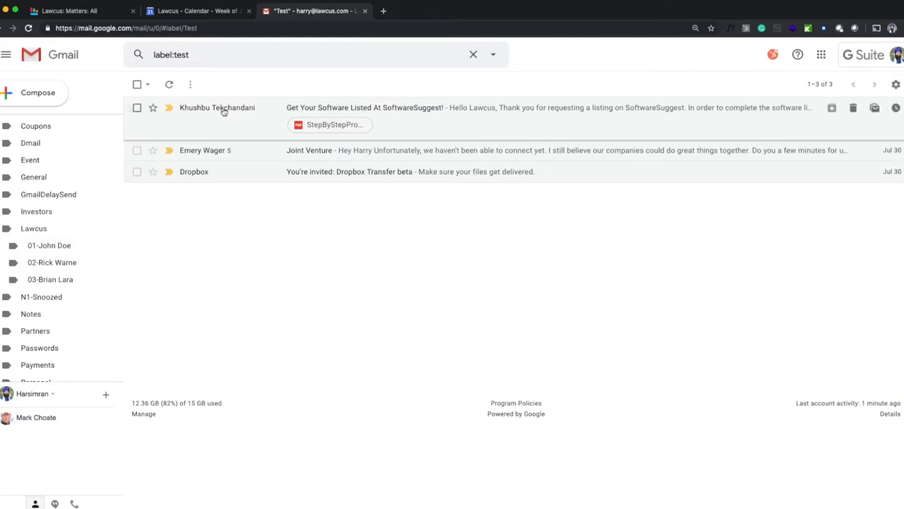
File the SoftwareSuggest email from Test under the first client matter's Lawcus label
{"action": "left_click", "coordinate": [137, 107]}
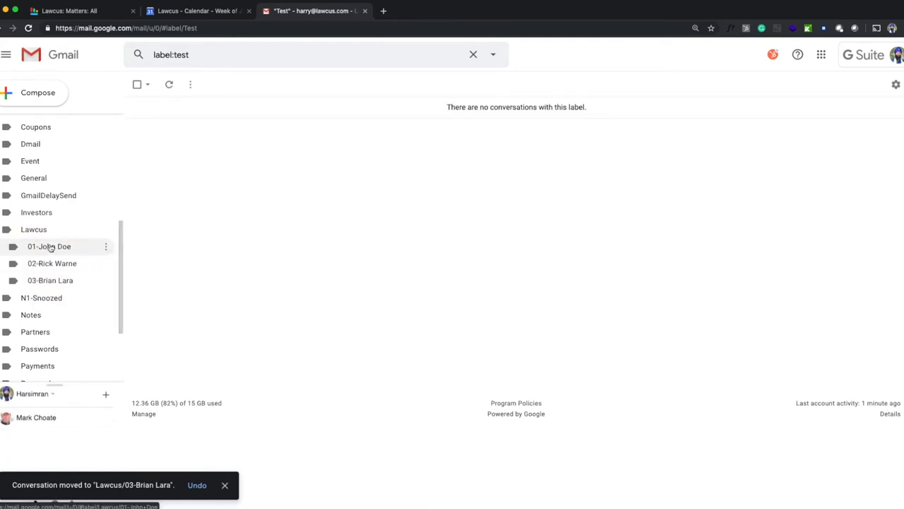
{"action": "left_click", "coordinate": [314, 11]}
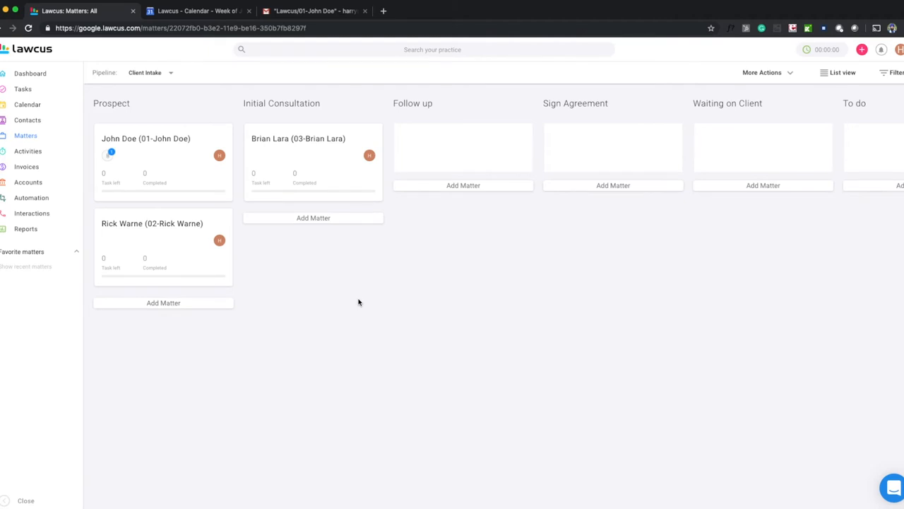
{"action": "mouse_move", "coordinate": [169, 152]}
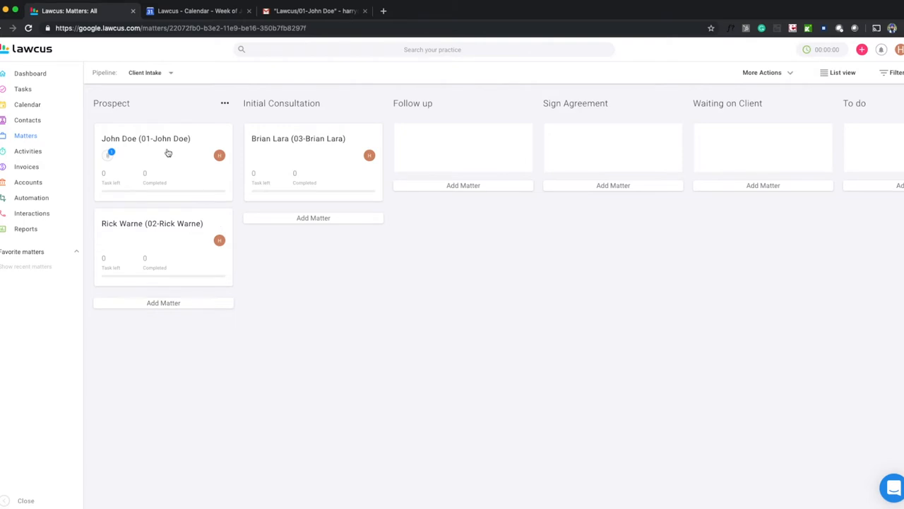
Check the John Doe and Brian Lara matters for their filed SoftwareSuggest and Dropbox emails
{"action": "left_click", "coordinate": [145, 138]}
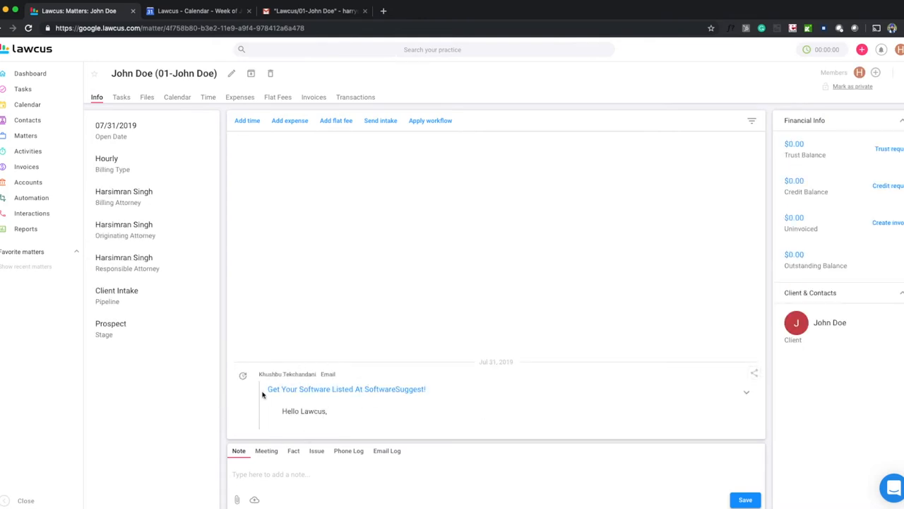
{"action": "mouse_move", "coordinate": [189, 321]}
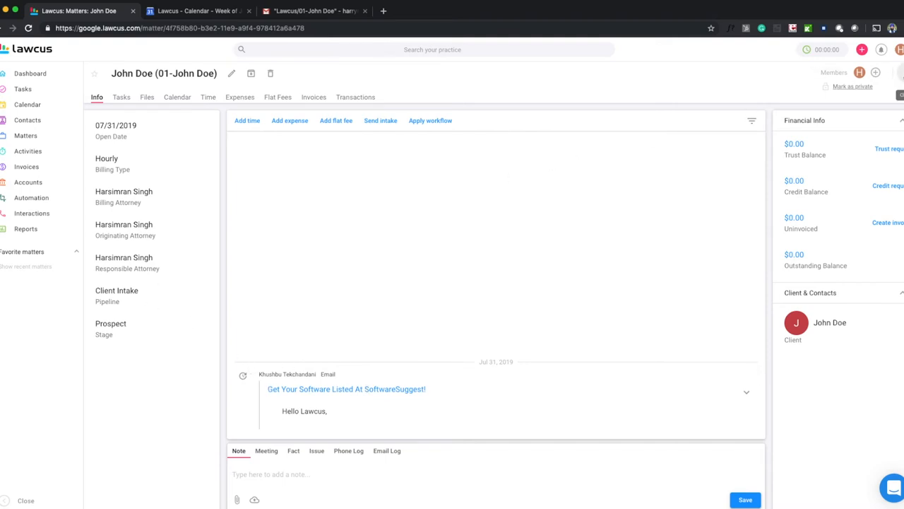
{"action": "left_click", "coordinate": [26, 135]}
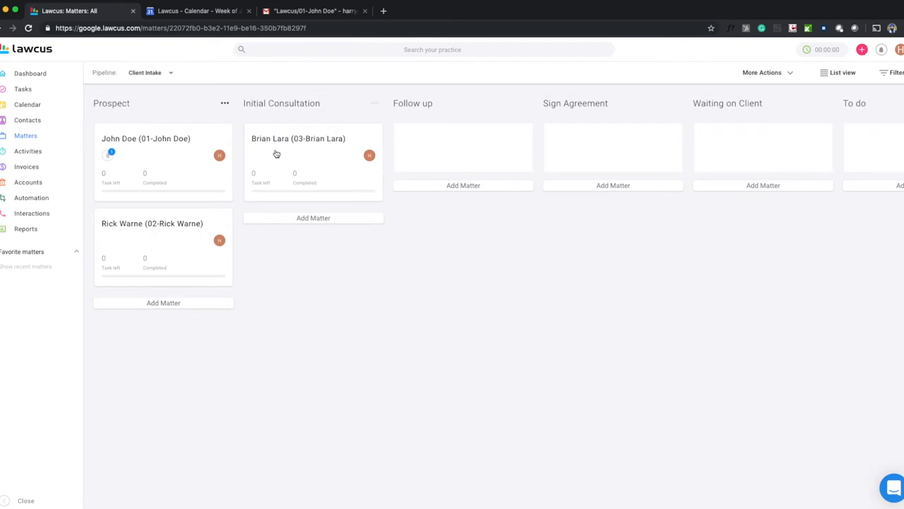
{"action": "left_click", "coordinate": [298, 139]}
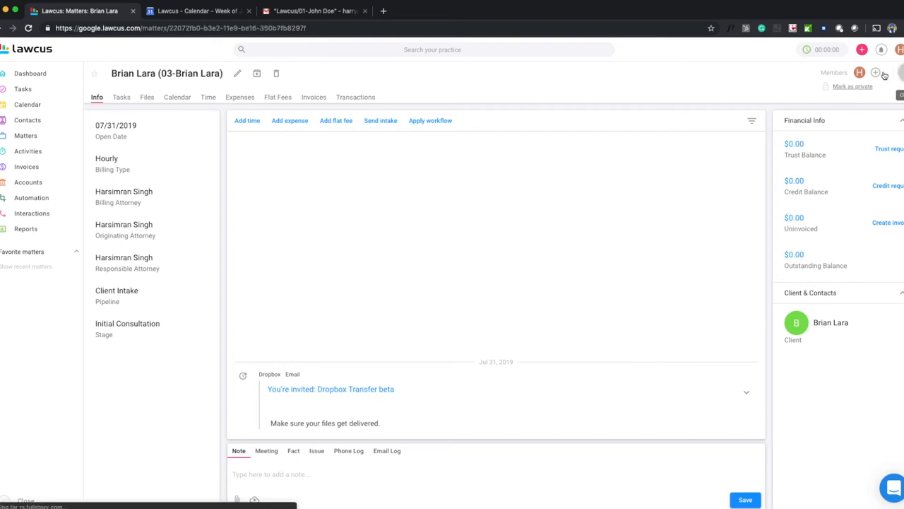
{"action": "left_click", "coordinate": [26, 136]}
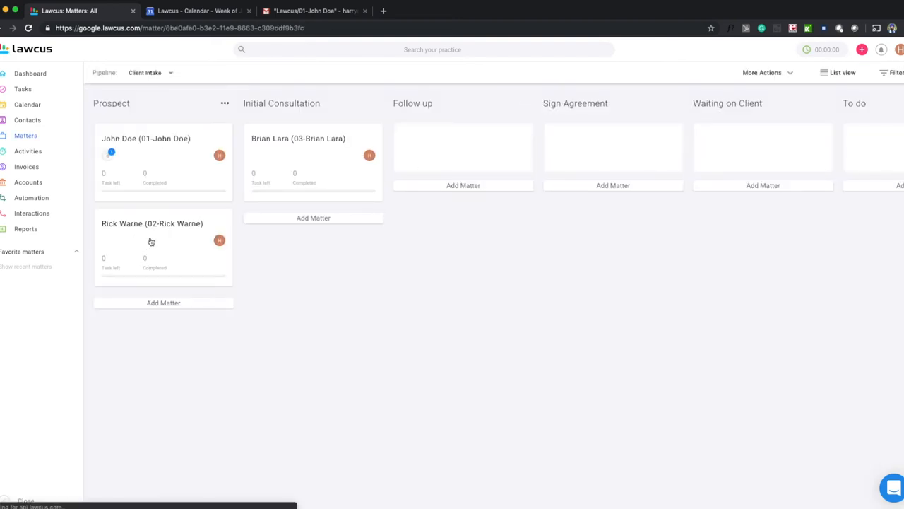
{"action": "left_click", "coordinate": [152, 223]}
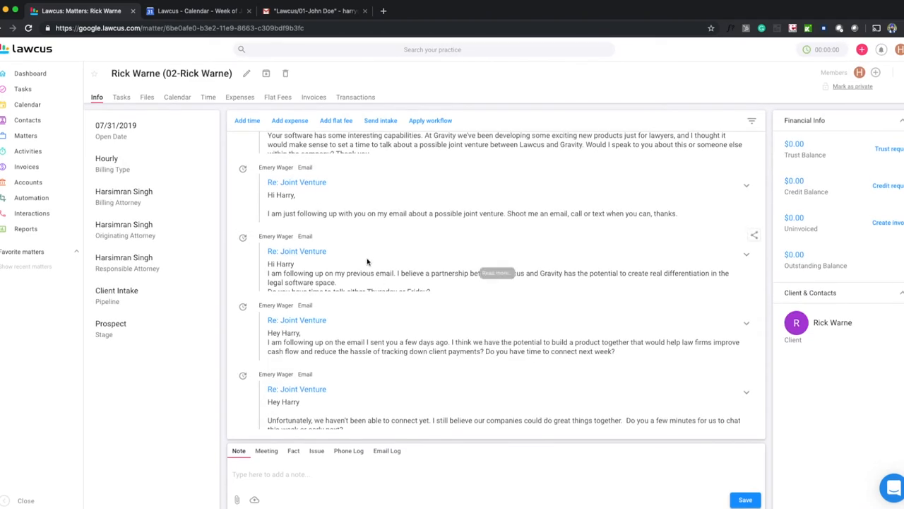
{"action": "scroll", "scroll_direction": "up", "scroll_amount": 3}
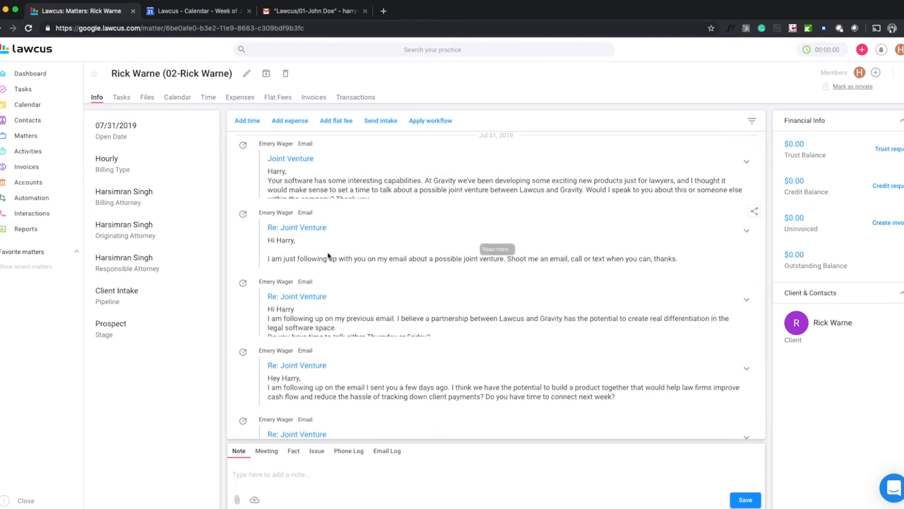
{"action": "scroll", "scroll_direction": "down", "scroll_amount": 3}
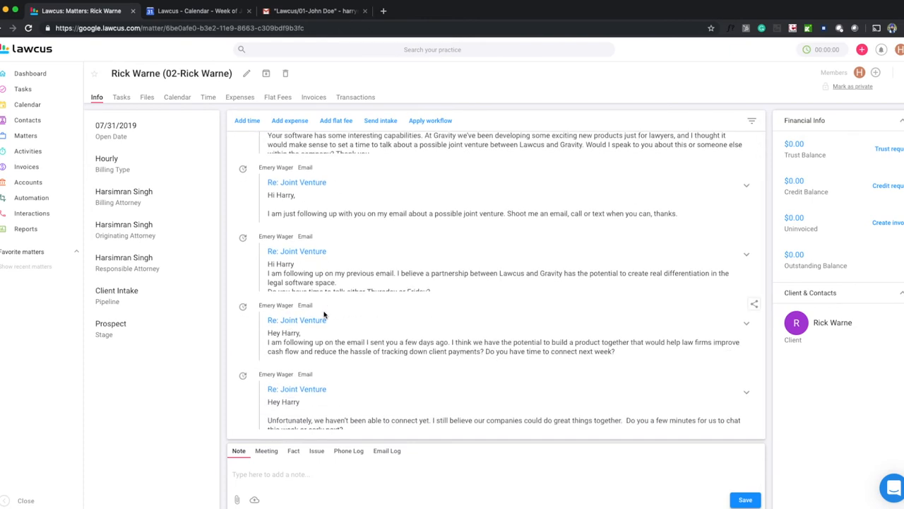
{"action": "scroll", "scroll_direction": "up", "scroll_amount": 3}
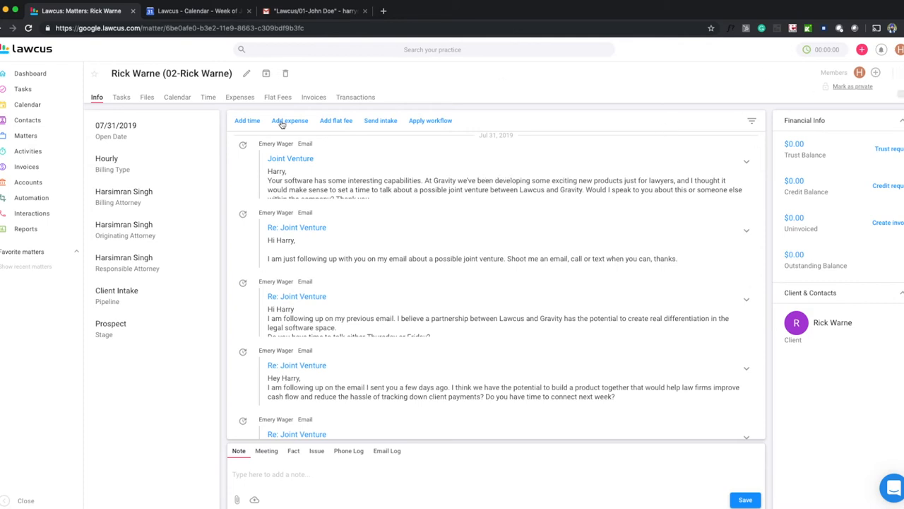
Show the Jul 29 – Aug 2 week in Google Calendar with the synced consultation and dentist events
{"action": "left_click", "coordinate": [198, 11]}
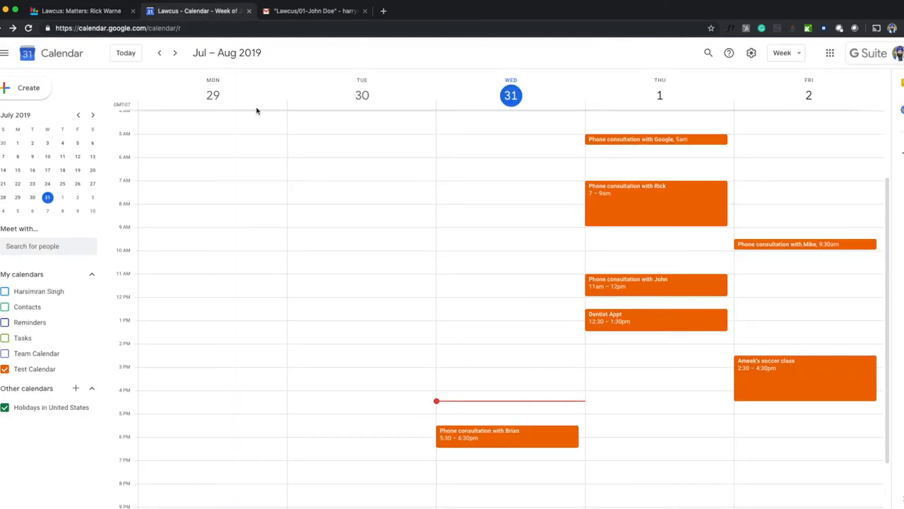
{"action": "scroll", "scroll_direction": "down", "scroll_amount": 3}
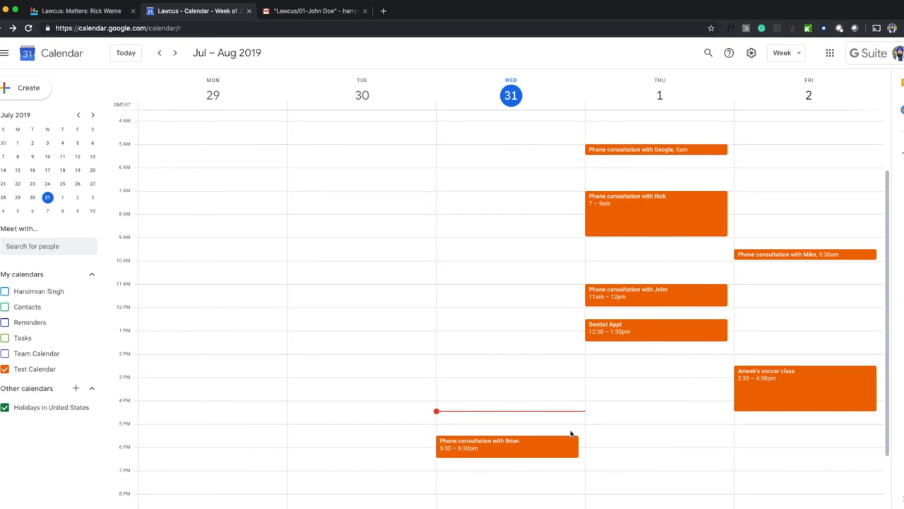
{"action": "mouse_move", "coordinate": [771, 356]}
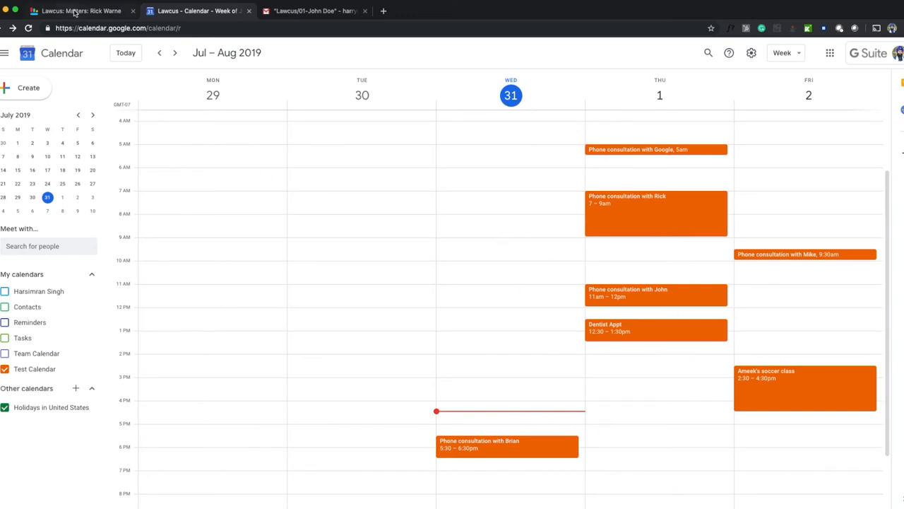
Bring up the Thursday Dentist Appt event for editing in the Lawcus calendar
{"action": "left_click", "coordinate": [77, 11]}
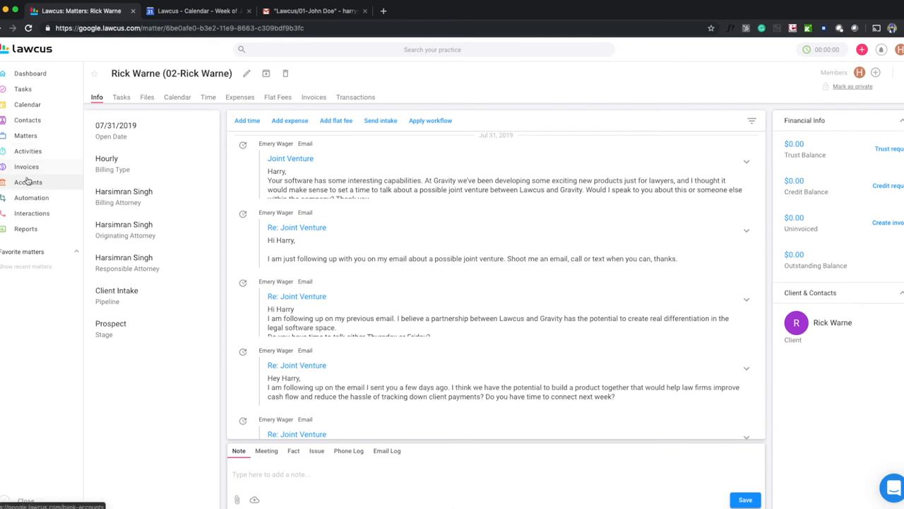
{"action": "mouse_move", "coordinate": [25, 135]}
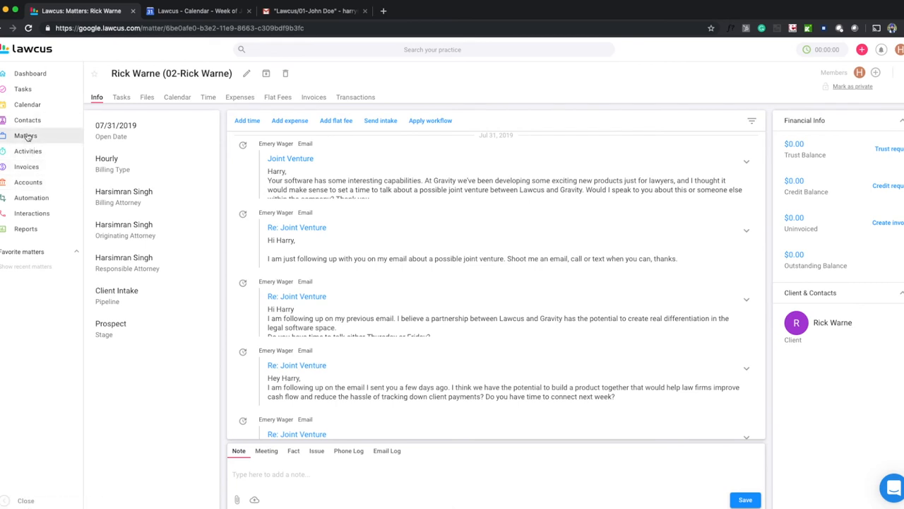
{"action": "left_click", "coordinate": [27, 105]}
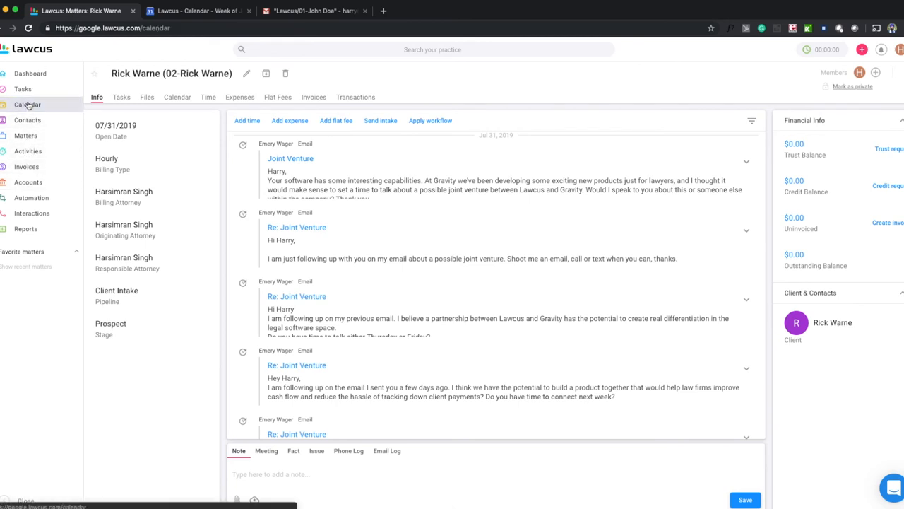
{"action": "left_click", "coordinate": [27, 104]}
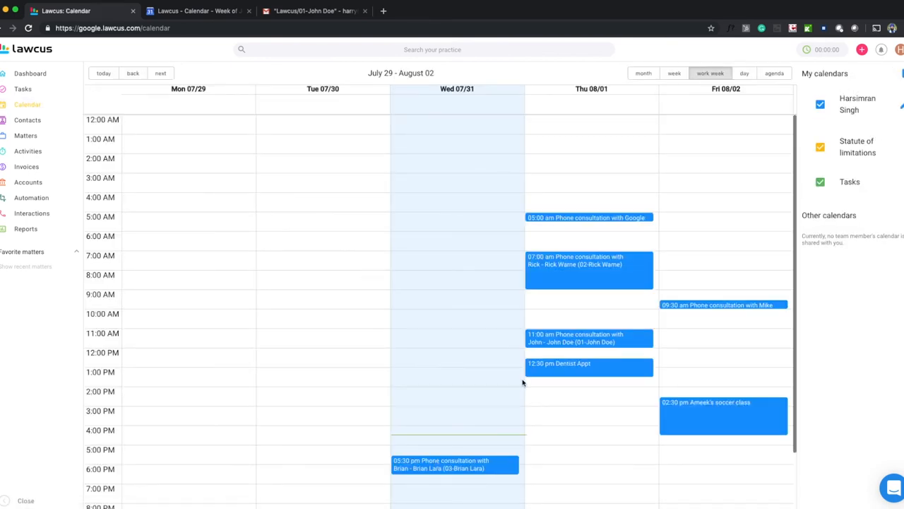
{"action": "left_click", "coordinate": [588, 363]}
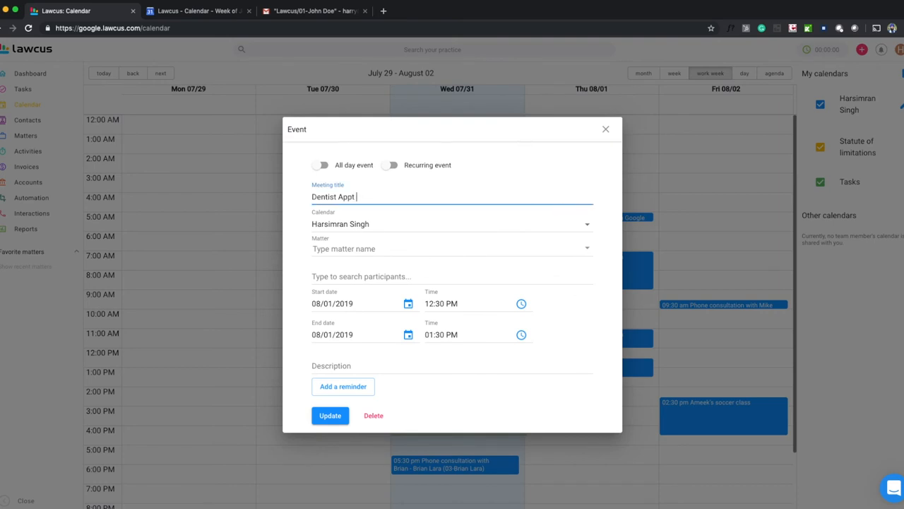
Retitle the event 'Dentist Appt - abc' and update it
{"action": "type", "text": "- ab"}
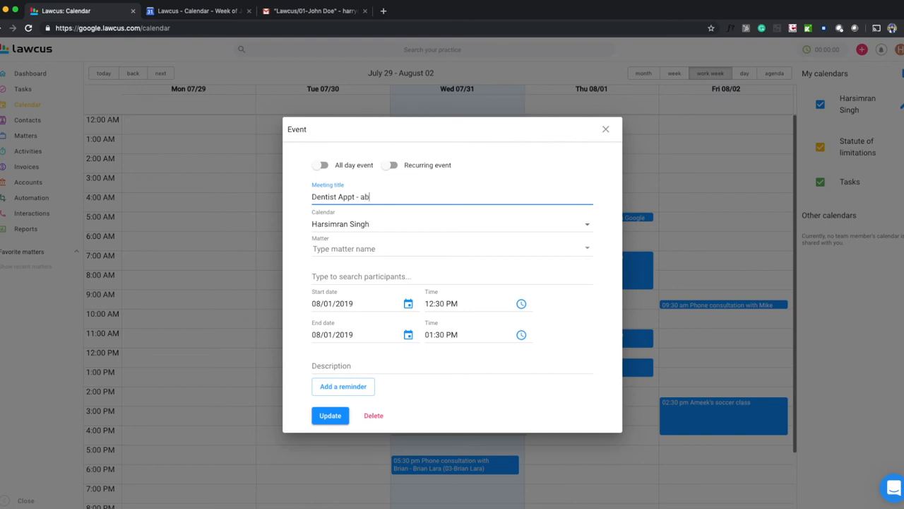
{"action": "type", "text": "c"}
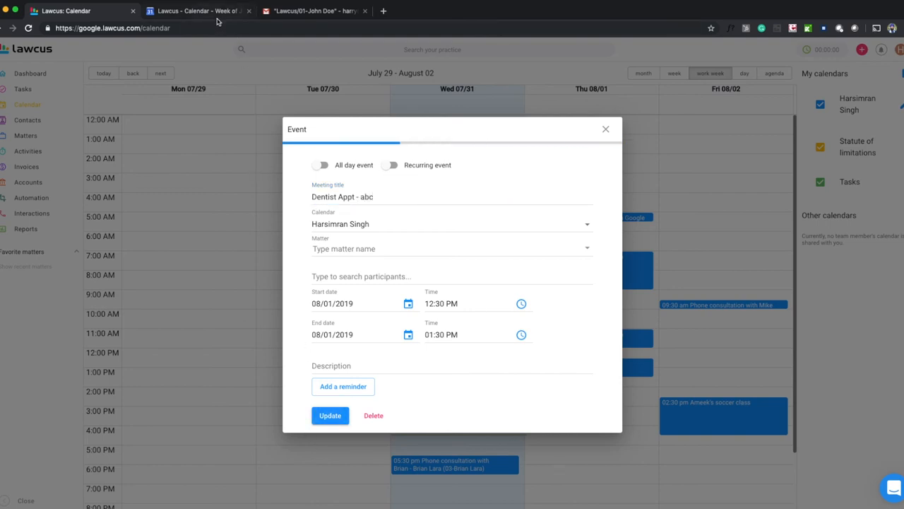
{"action": "left_click", "coordinate": [197, 11]}
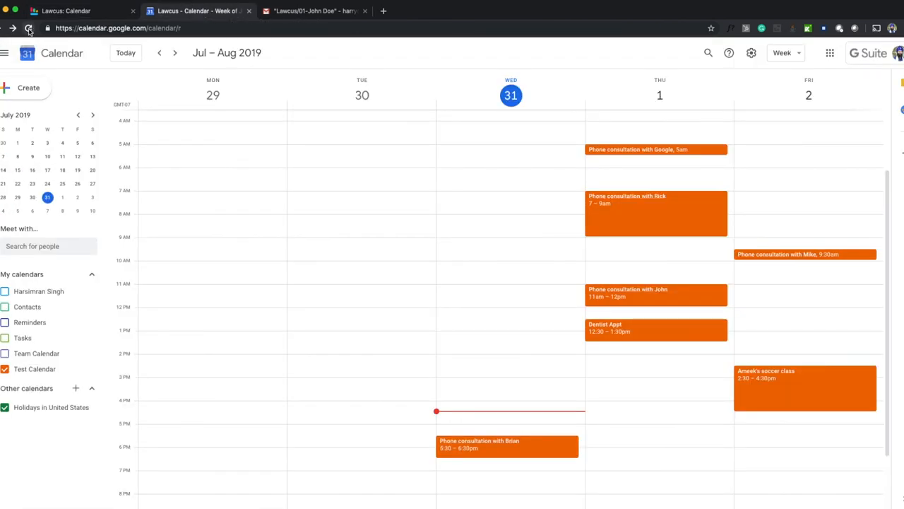
Reload Google Calendar so Thursday's event shows the synced title 'Dentist Appt - abc'
{"action": "left_click", "coordinate": [28, 29]}
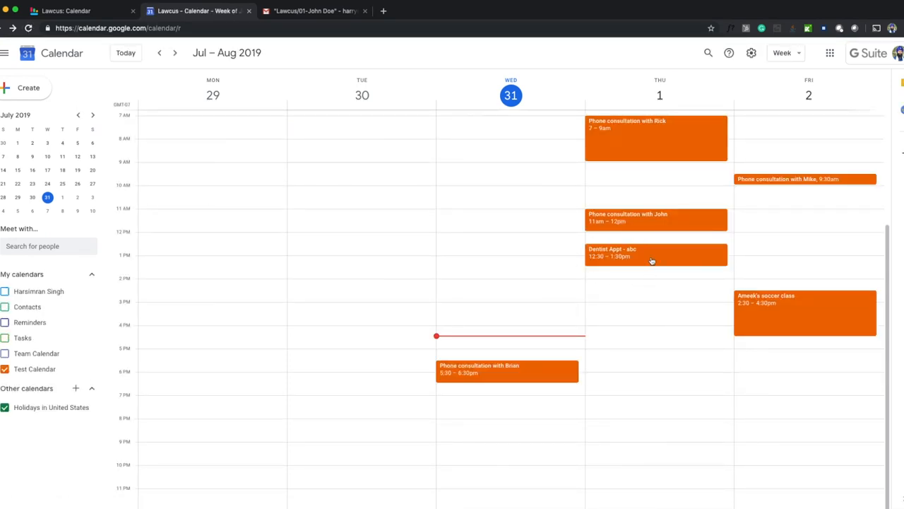
{"action": "scroll", "scroll_direction": "up", "scroll_amount": 3}
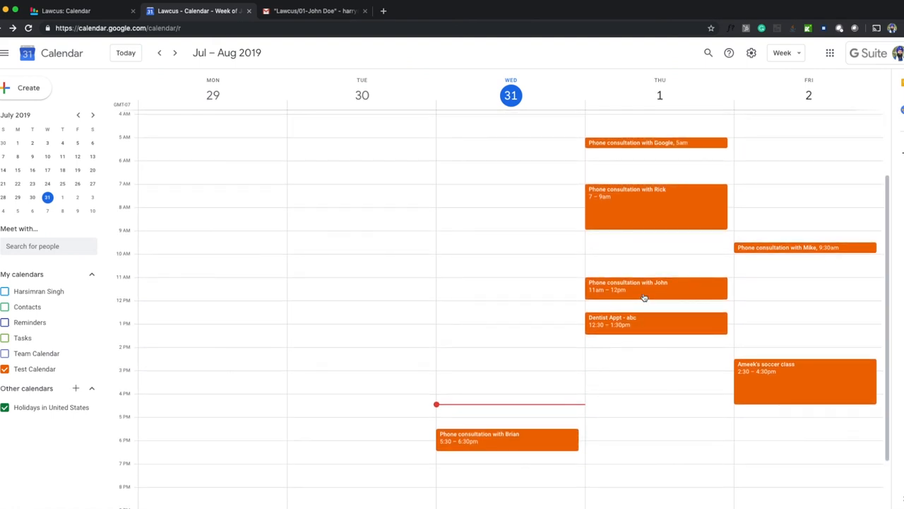
{"action": "mouse_move", "coordinate": [632, 325]}
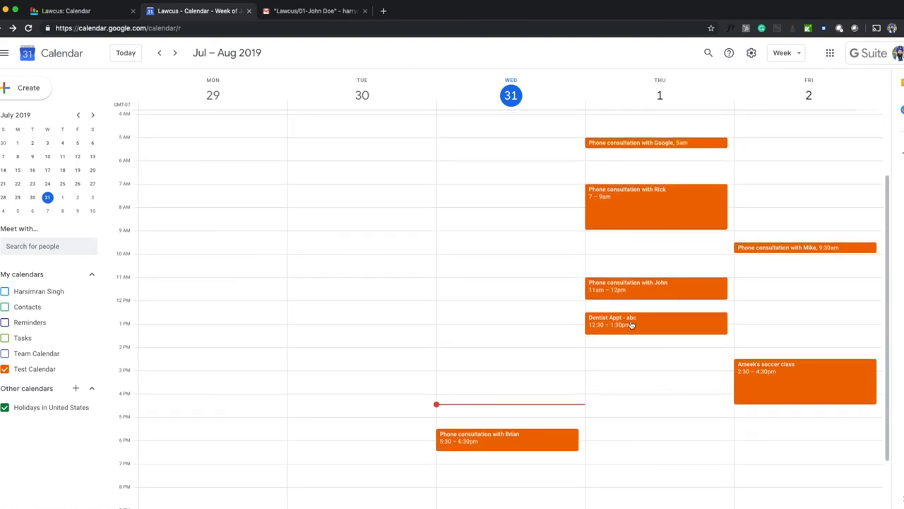